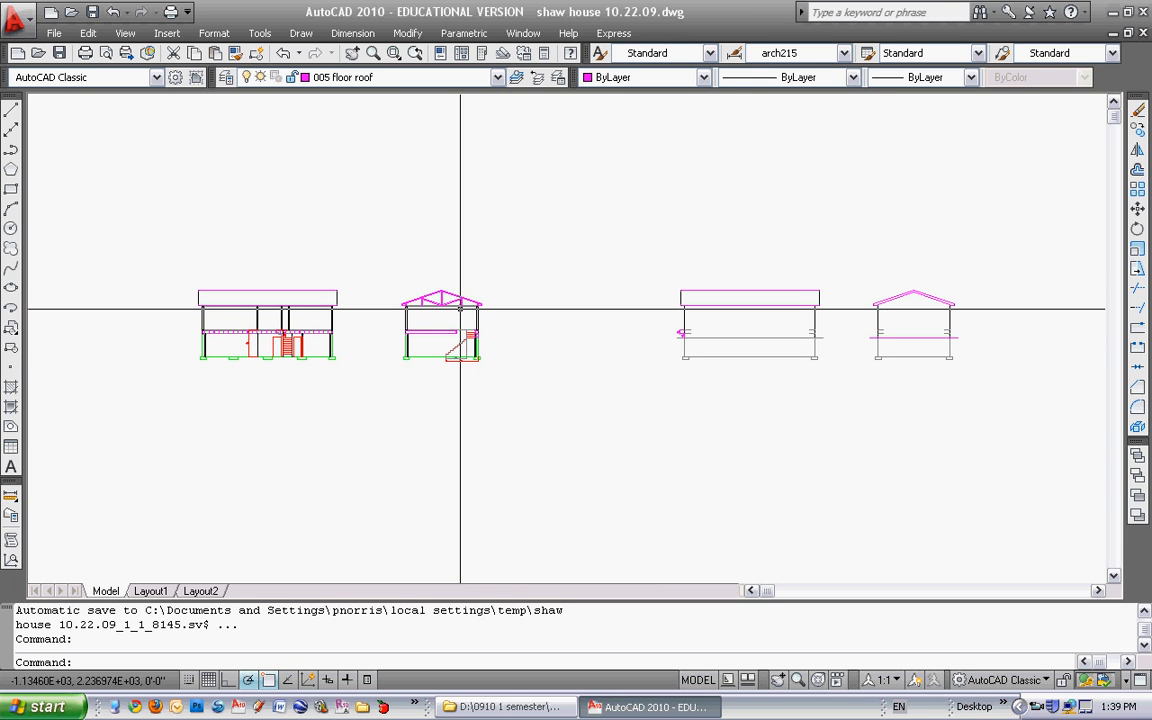
pyautogui.moveTo(420, 312)
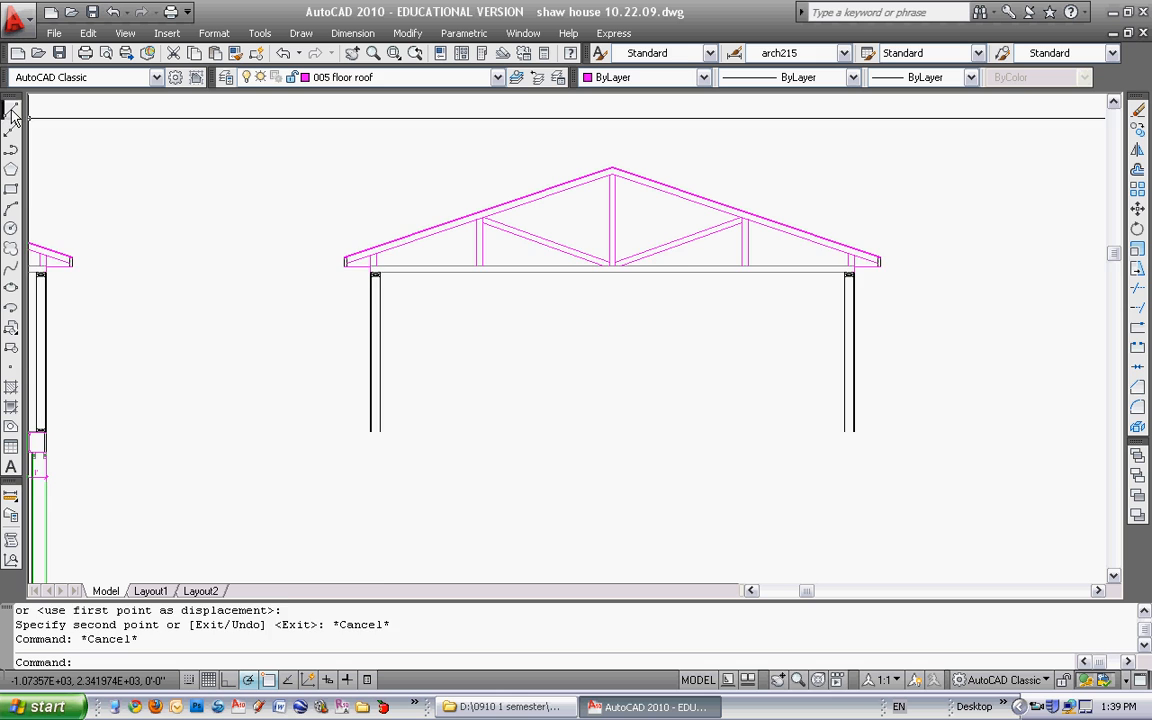
# - Trim the long wall lines below the truss down to short posts under its ends
pyautogui.click(612, 272)
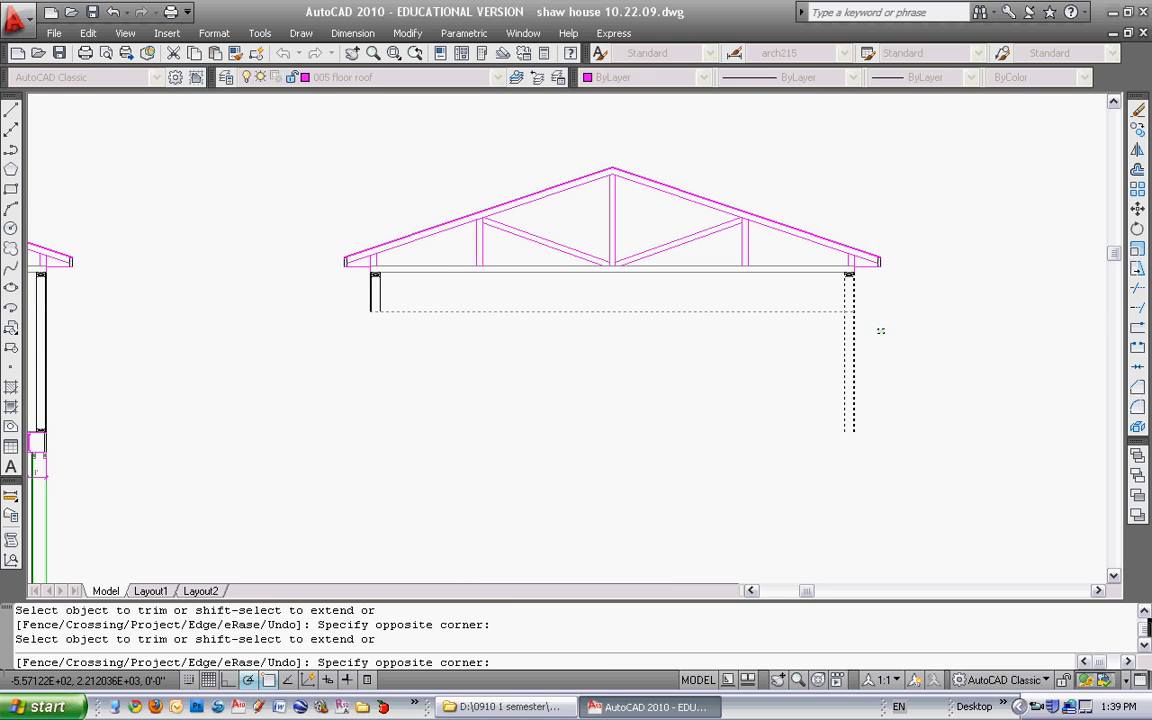
pyautogui.press('Escape')
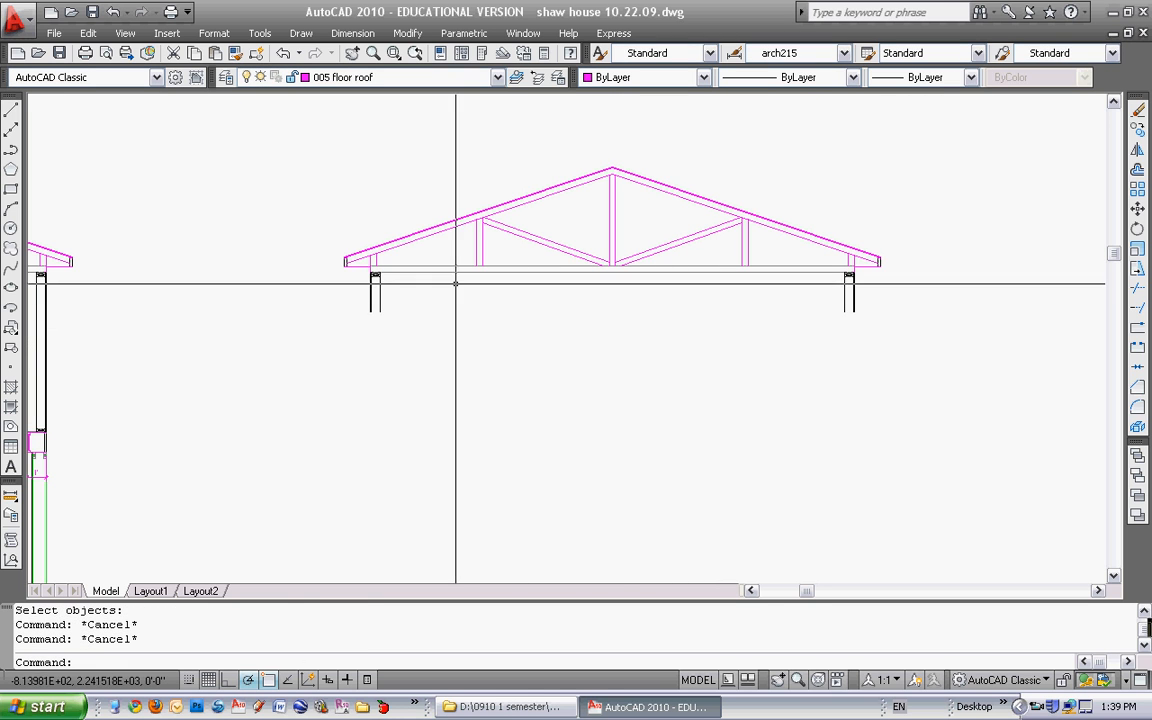
pyautogui.moveTo(410, 316)
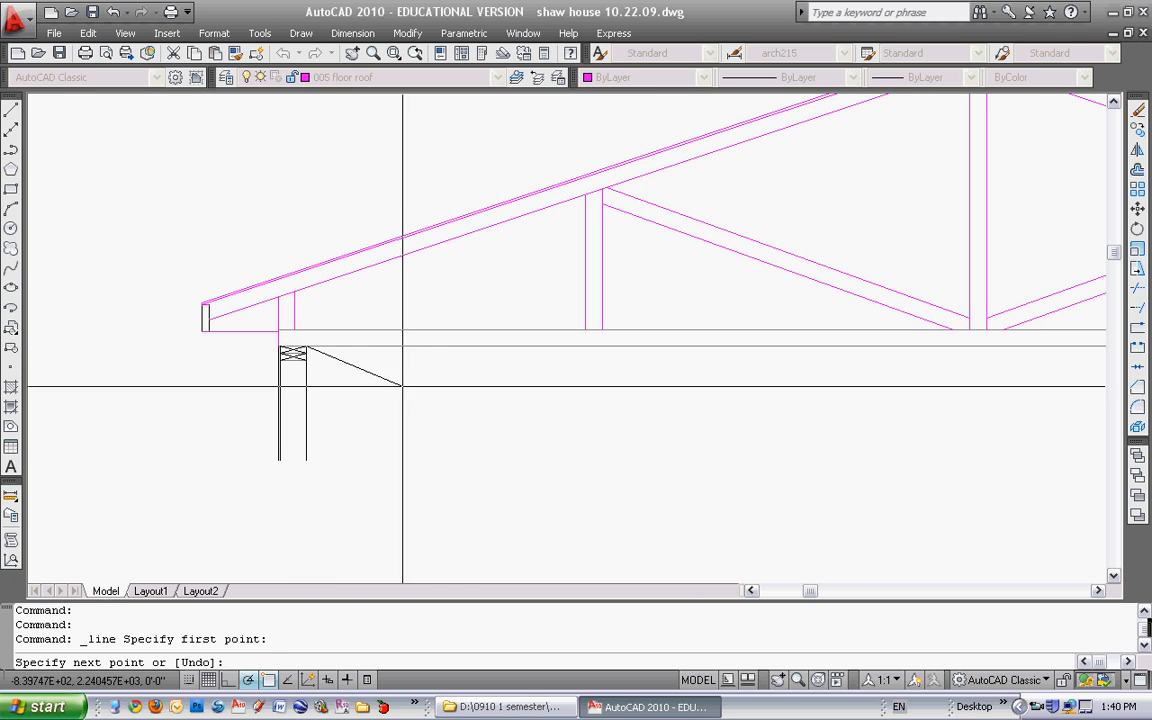
# - Draw the crossed top-plate detail on the left wall post at the truss heel
pyautogui.write('0')
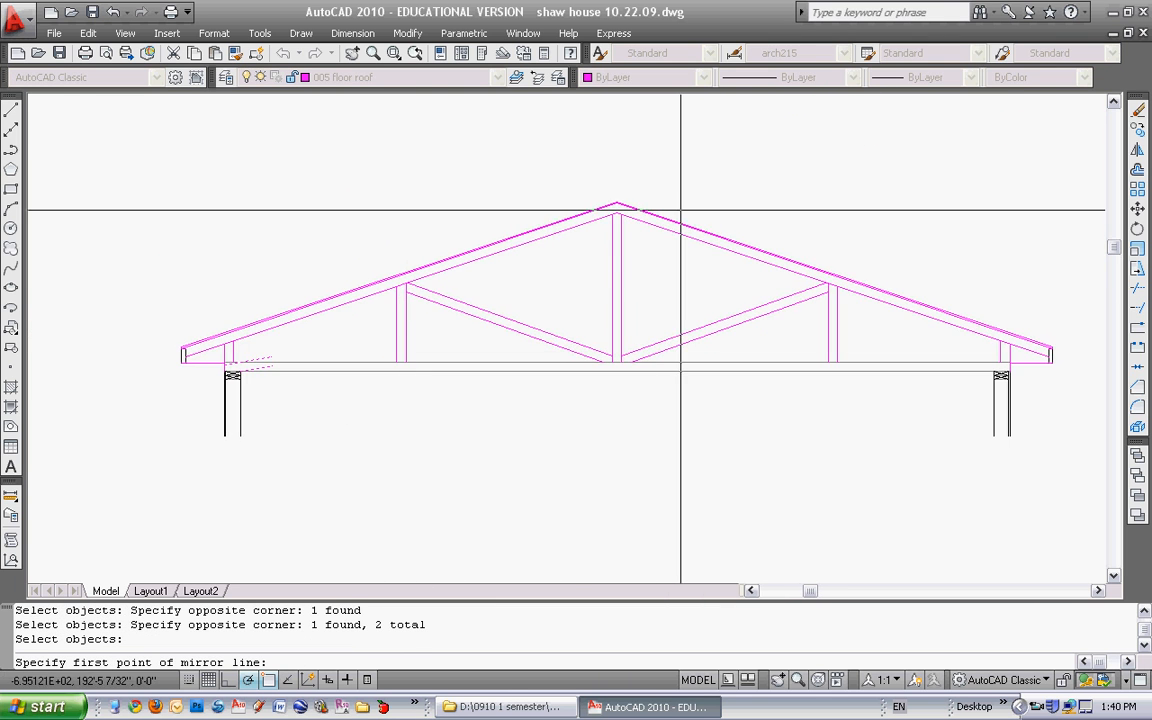
# - Mirror the plate detail to the right post, fillet the bottom chords to meet, and trim the webs to them
pyautogui.click(616, 204)
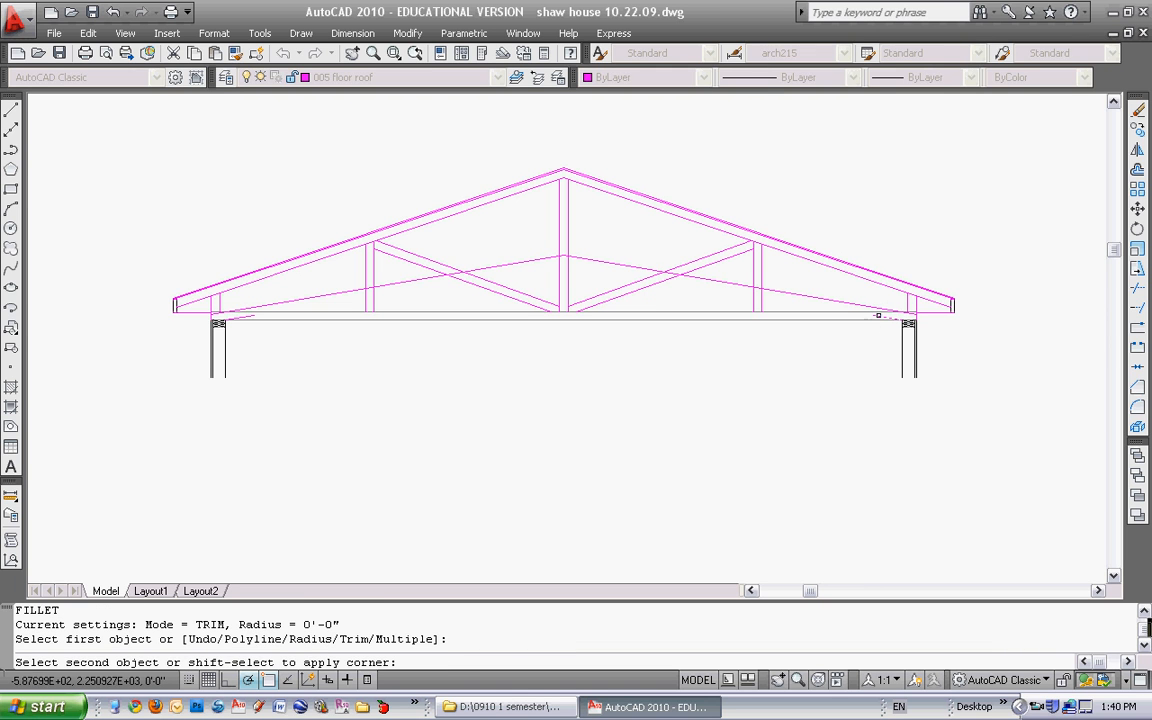
pyautogui.press('Escape')
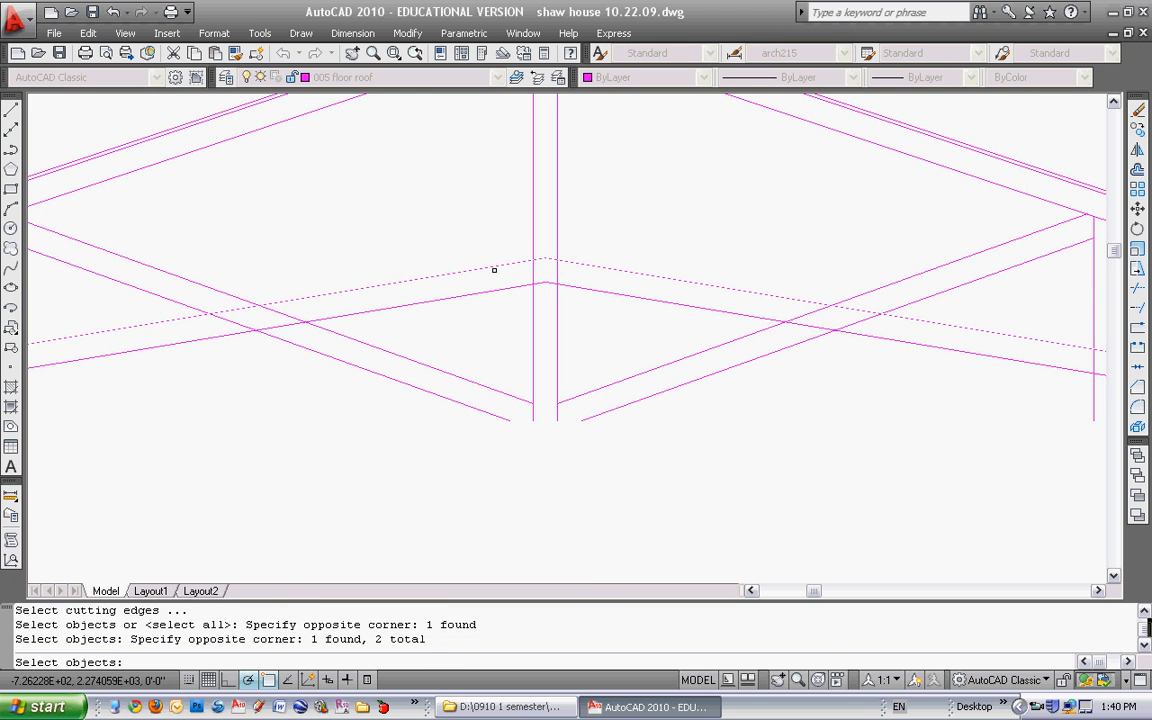
pyautogui.press('Escape')
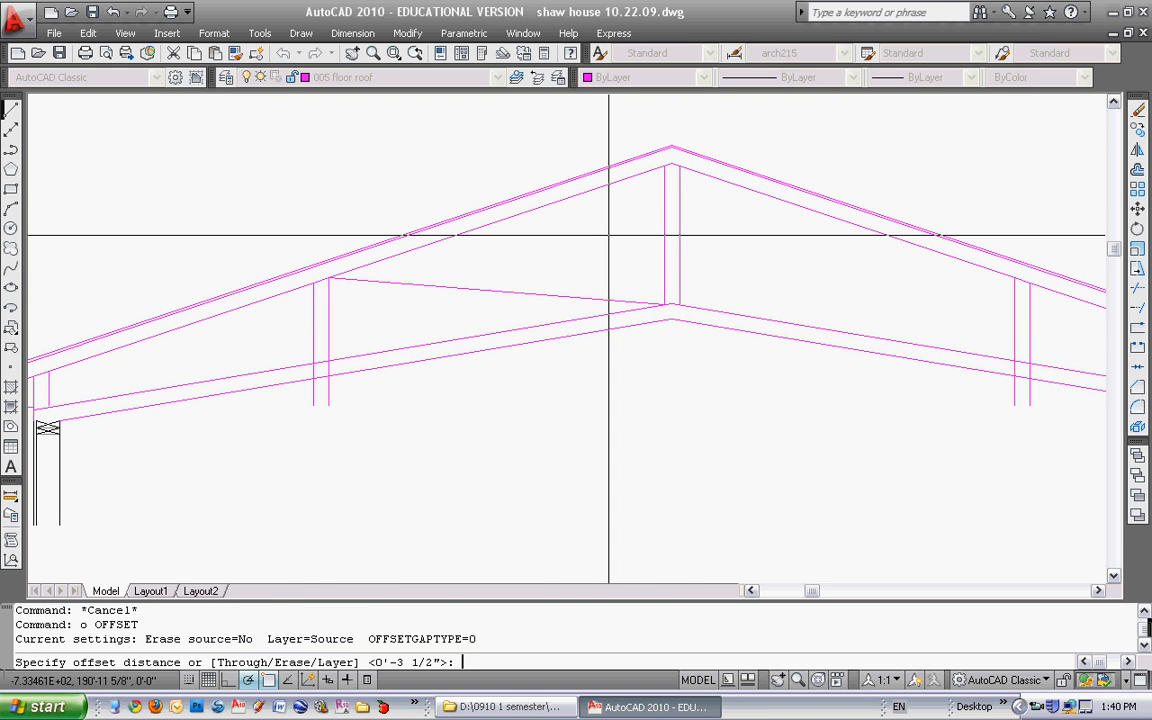
# - Offset the sloped bottom chord by 1.7 and trim the vertical webs at the new line
pyautogui.write('1.7')
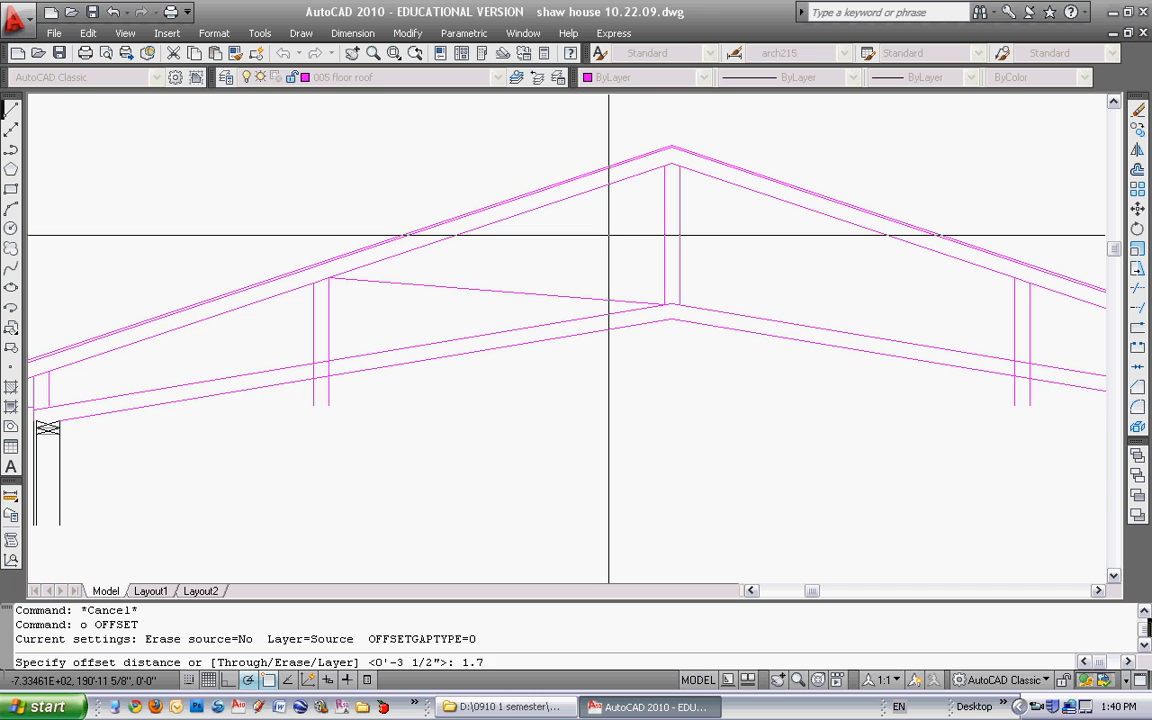
pyautogui.click(496, 290)
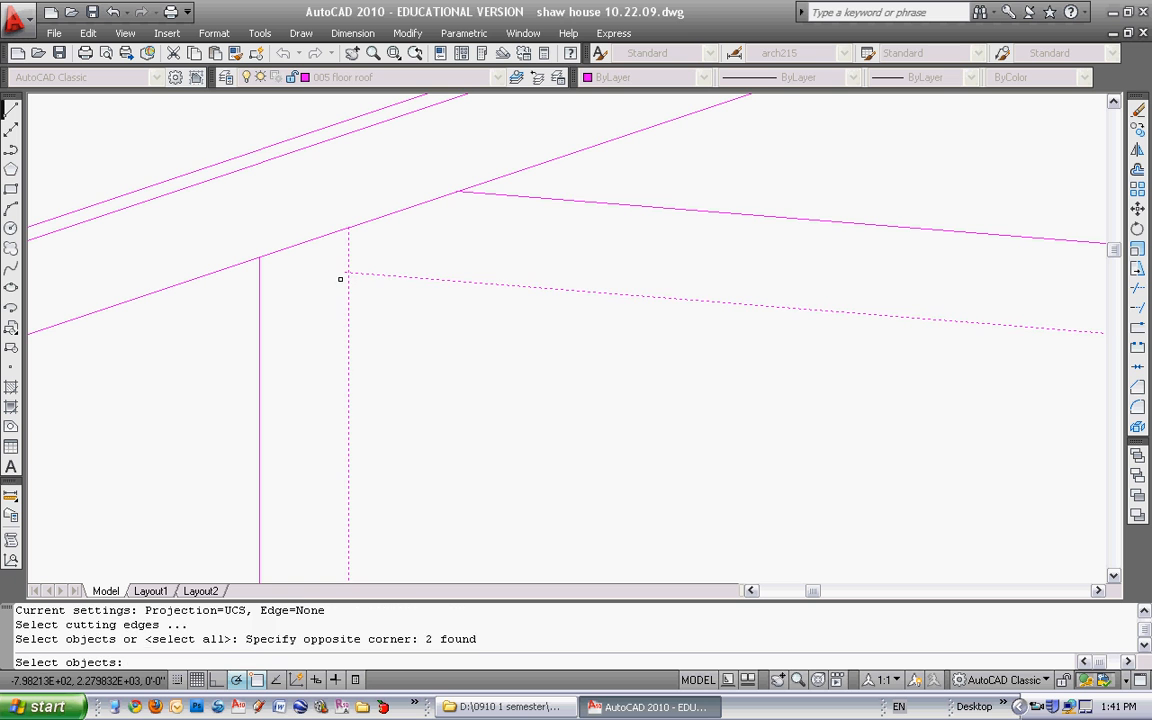
pyautogui.press('Escape')
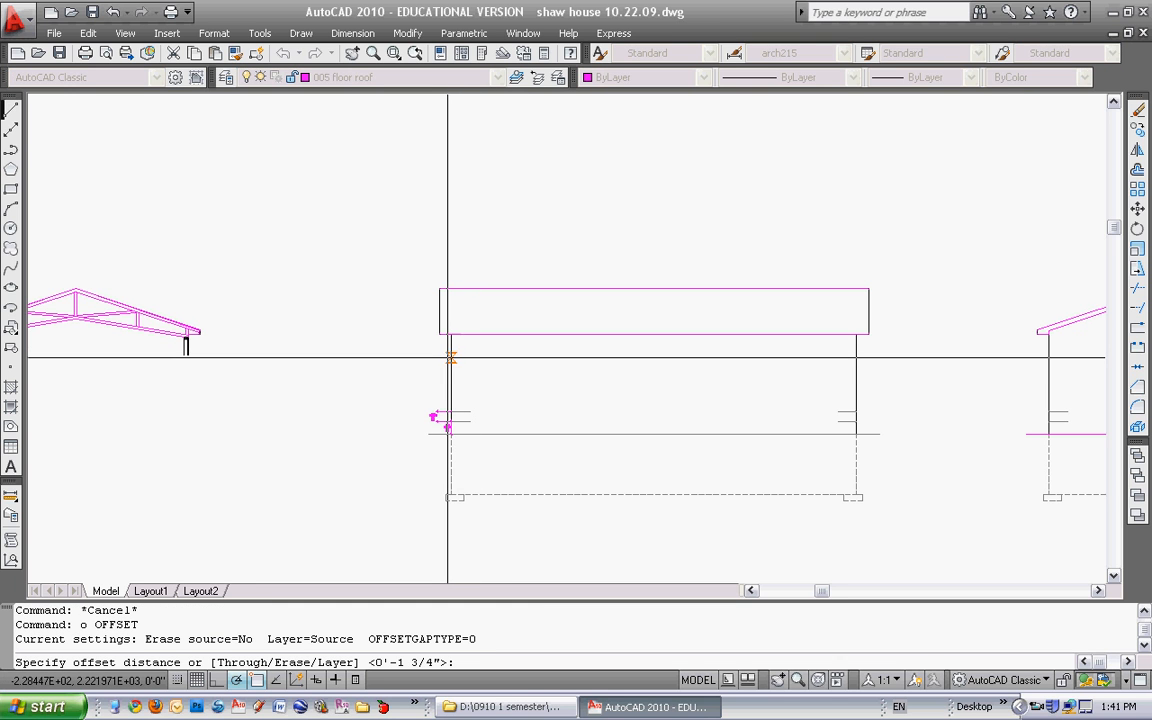
# - Offset the front elevation's end line 10'9 inward as a ridge guide and start the slope at the eave
pyautogui.write("10'9")
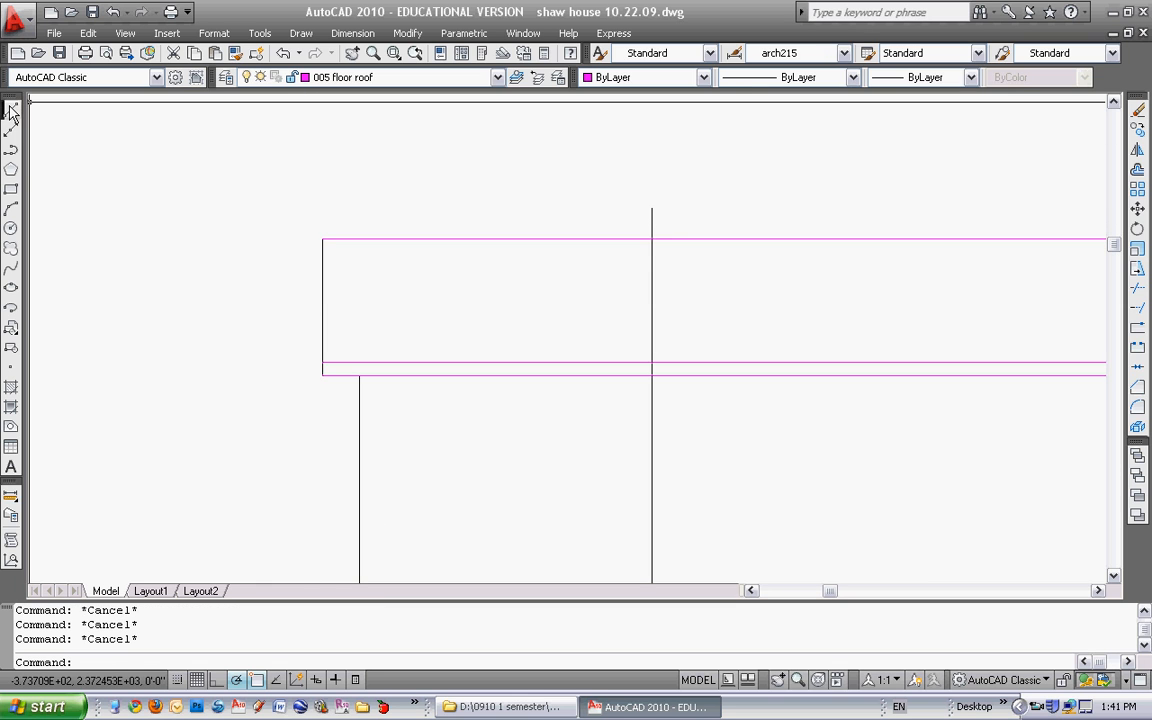
pyautogui.click(508, 310)
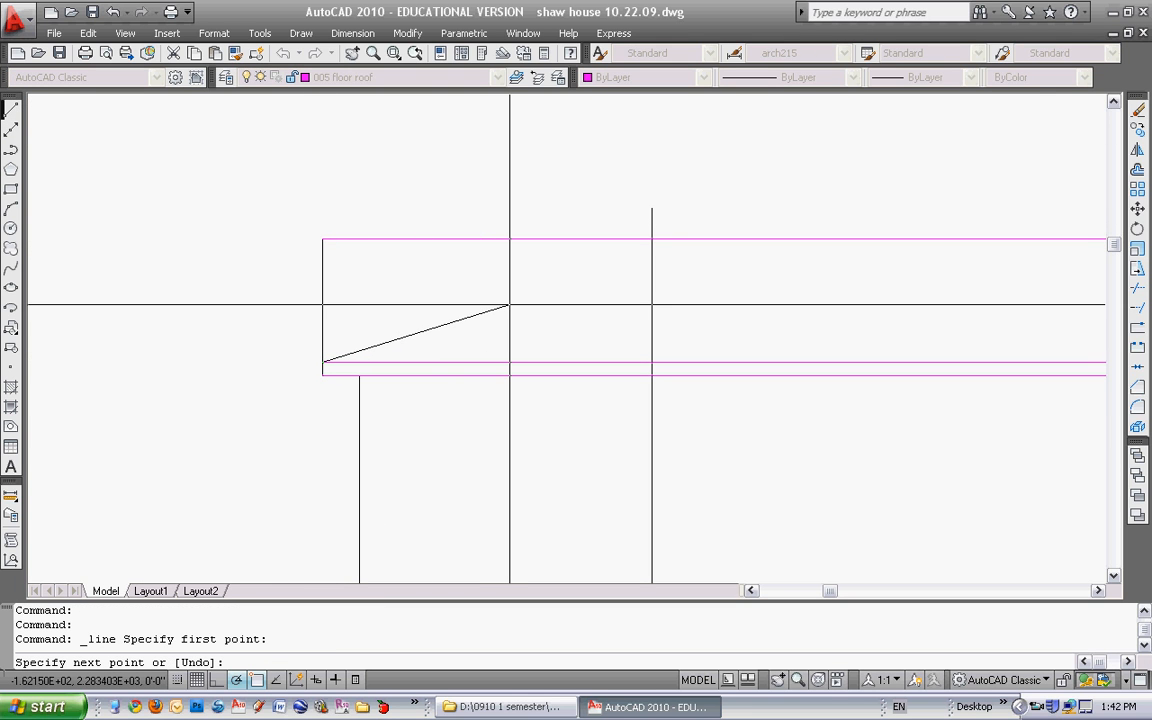
pyautogui.write('@12,4')
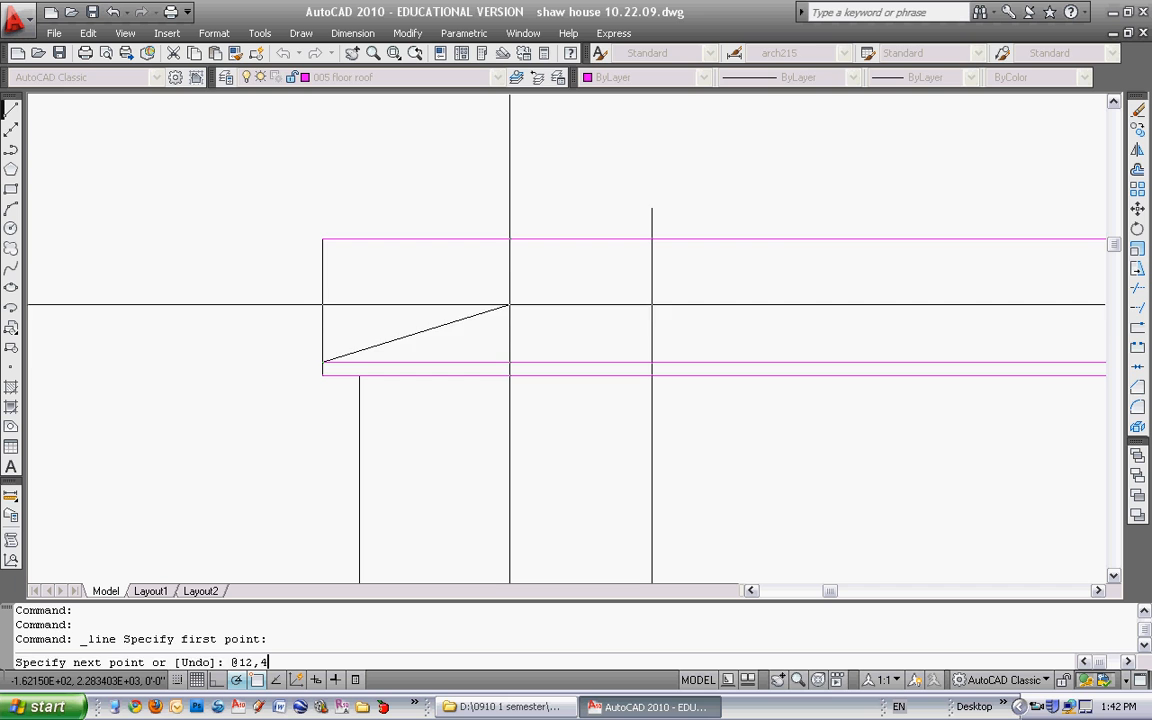
pyautogui.press('Escape')
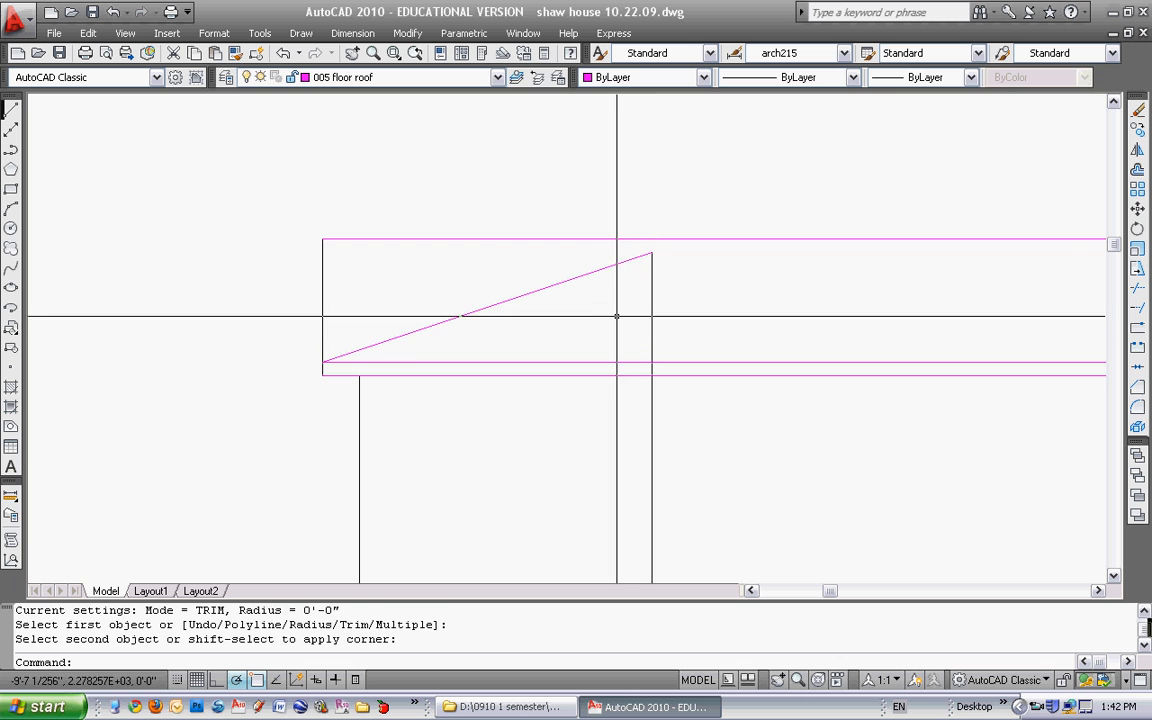
pyautogui.click(352, 32)
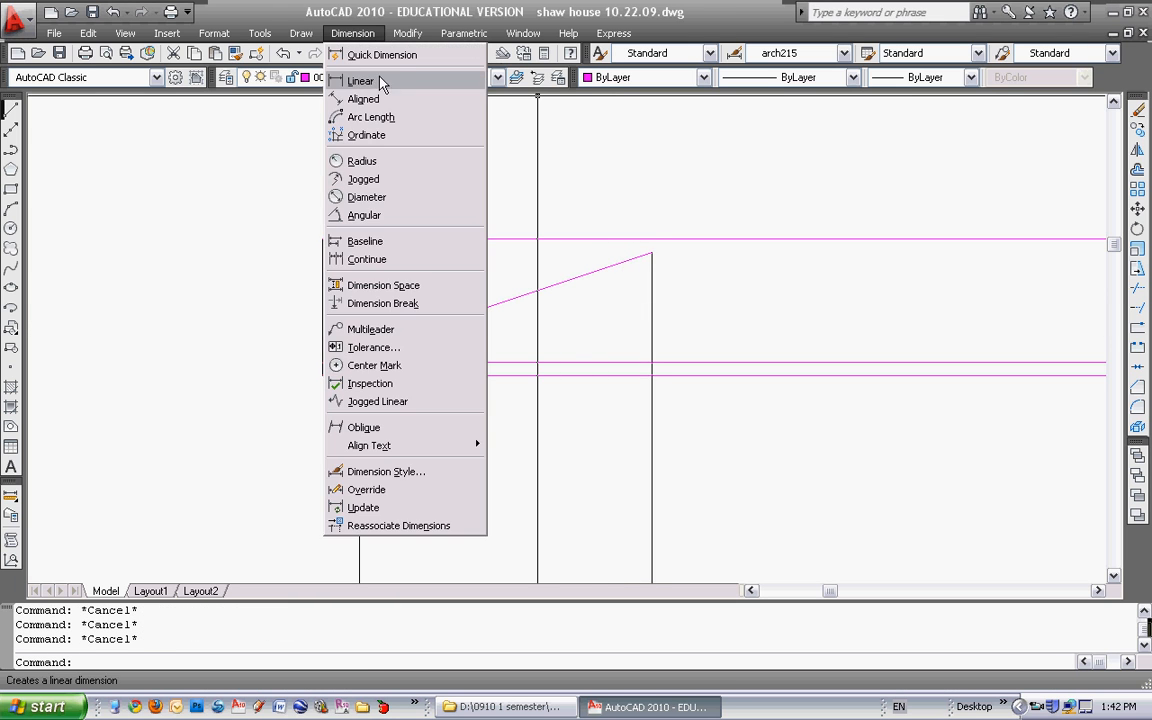
pyautogui.click(360, 80)
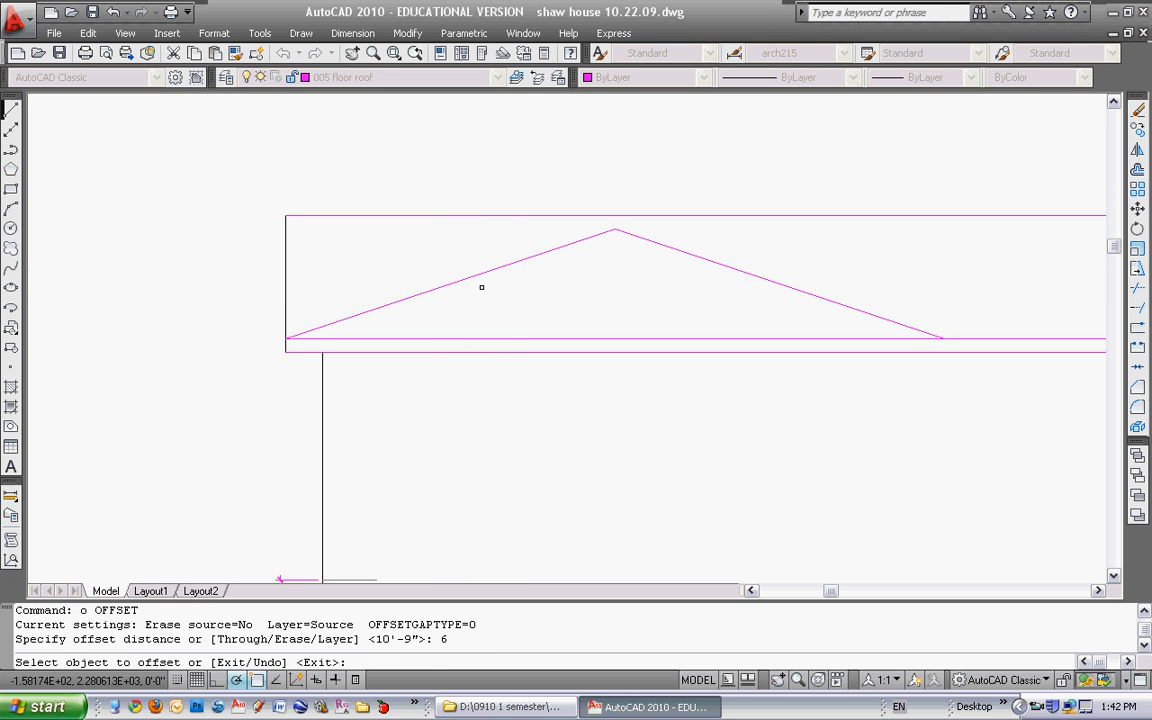
# - Offset the slope line 6 inward, mirror it to the other side, and close the roof at the right eave
pyautogui.click(482, 288)
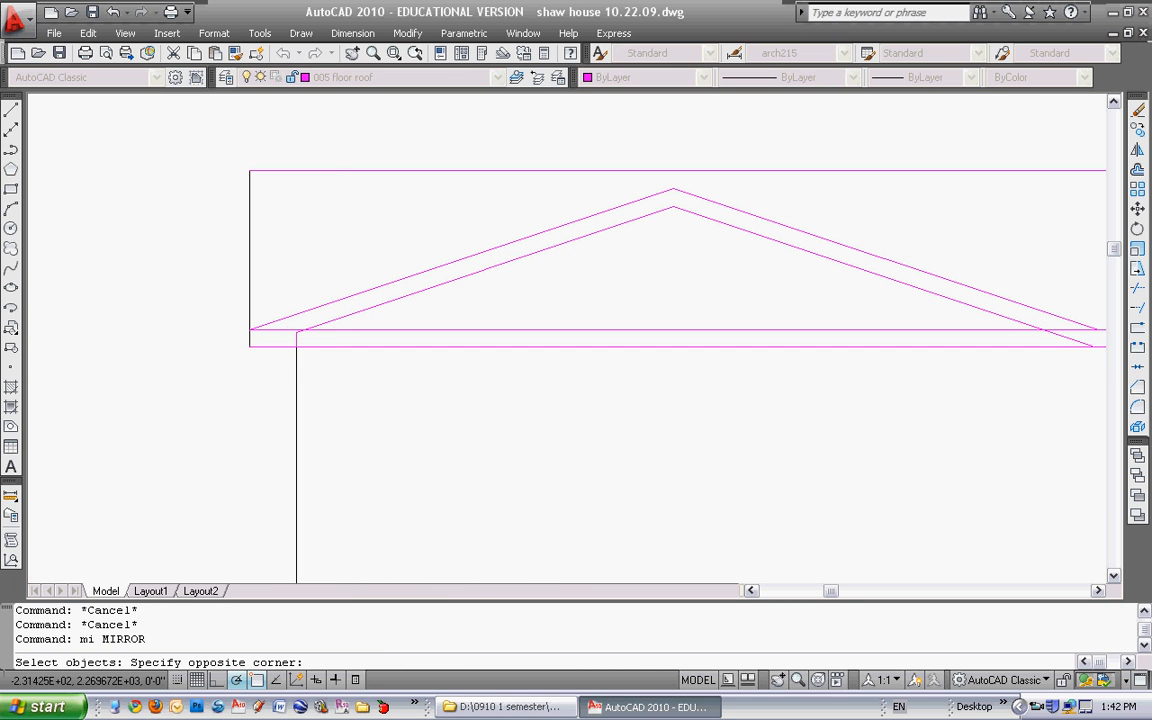
pyautogui.click(672, 206)
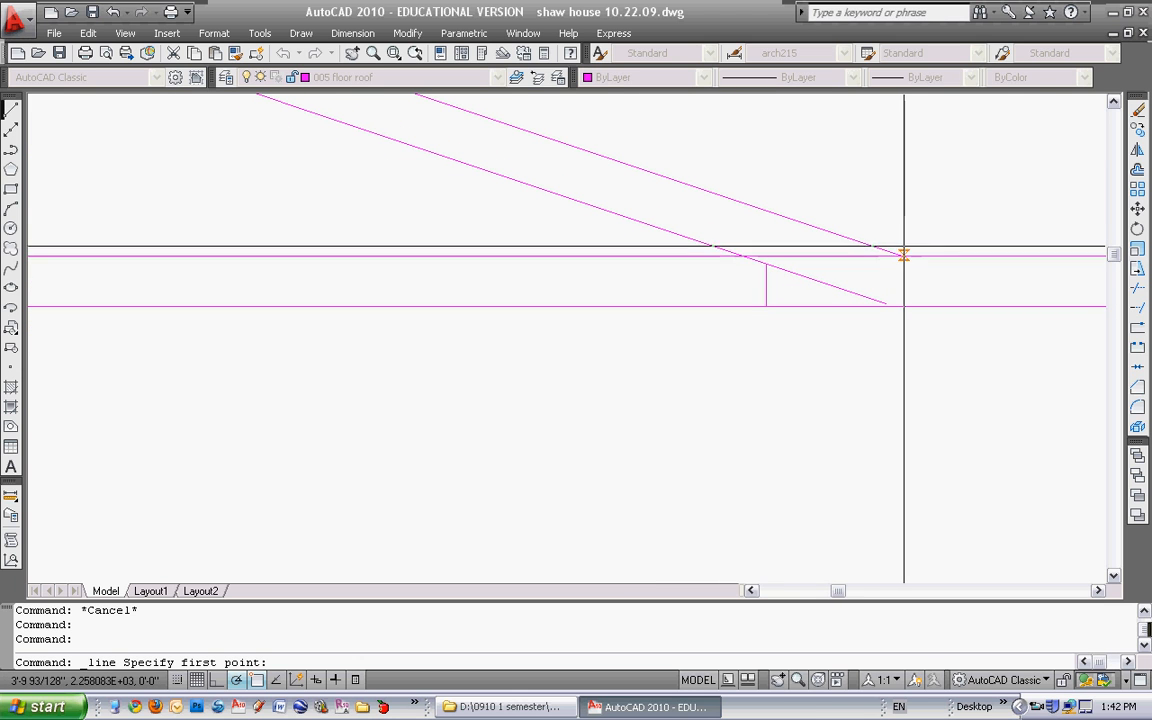
pyautogui.click(900, 308)
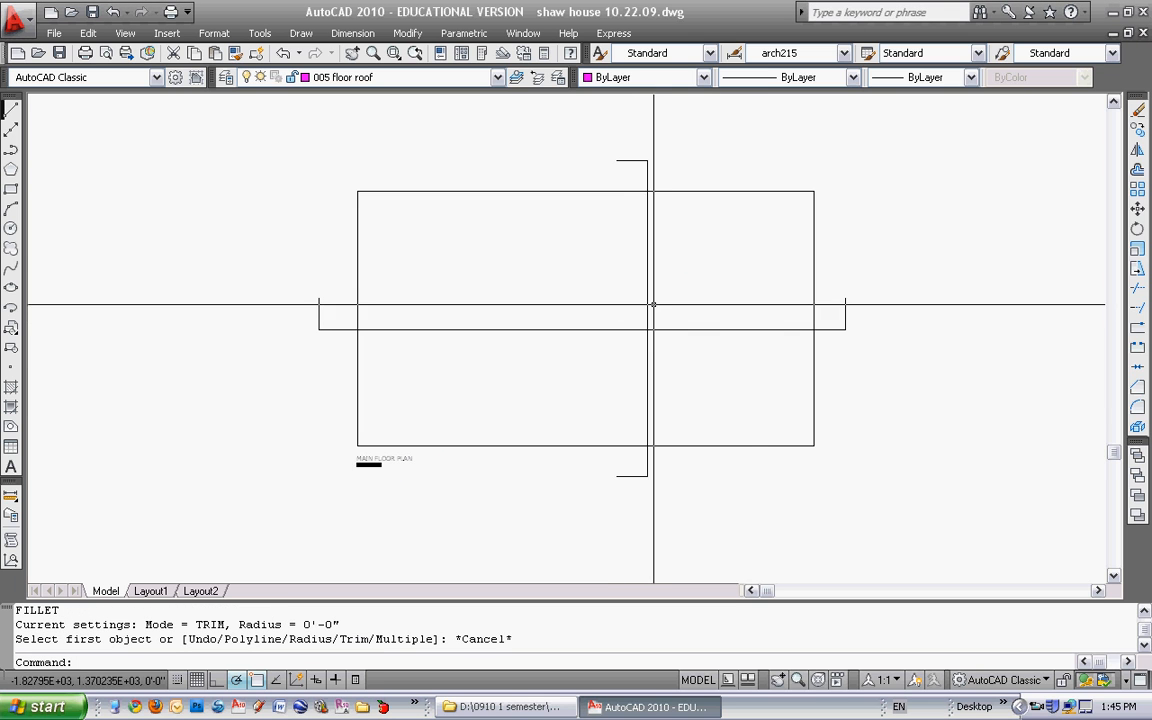
pyautogui.moveTo(650, 440)
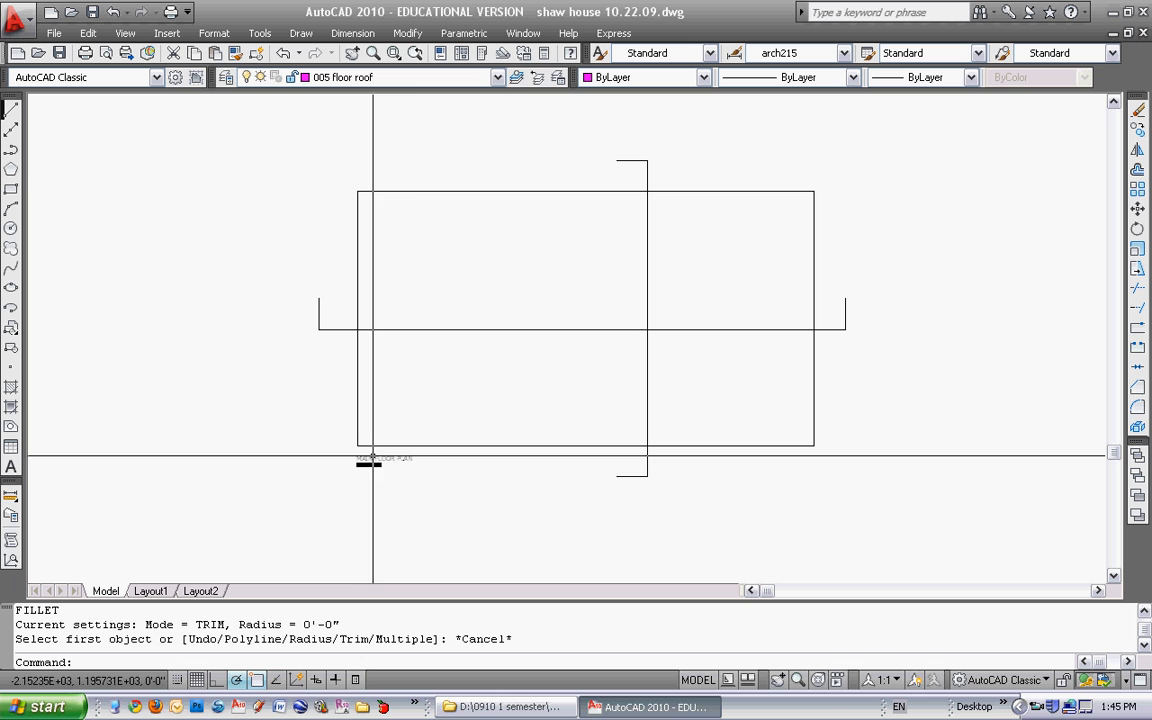
pyautogui.moveTo(508, 408)
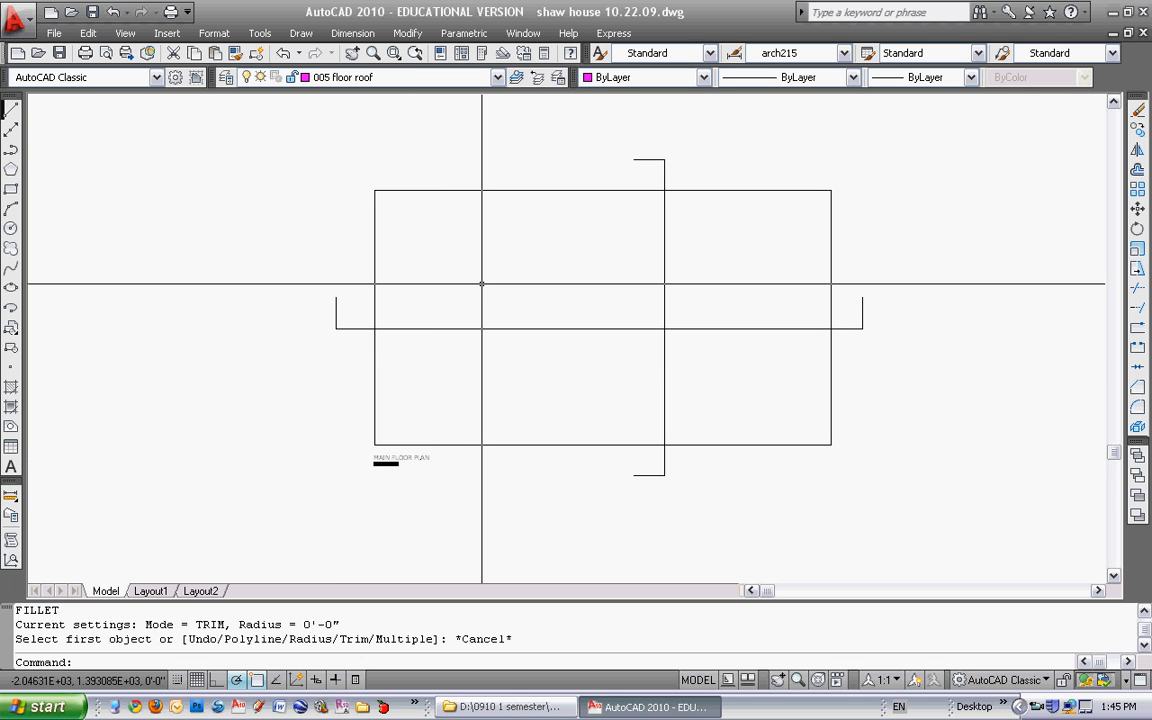
pyautogui.moveTo(480, 284)
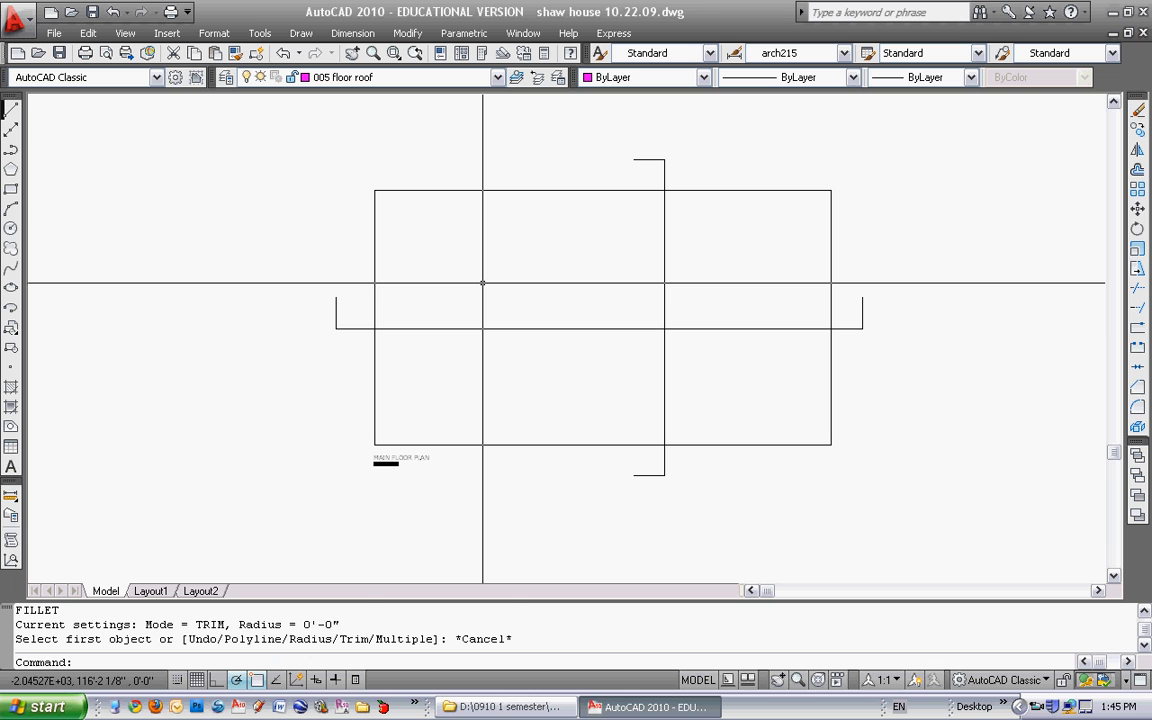
# - Offset the floor-plan rectangle 16 outward for the overhang and fillet the corners closed with radius 0
pyautogui.write('16')
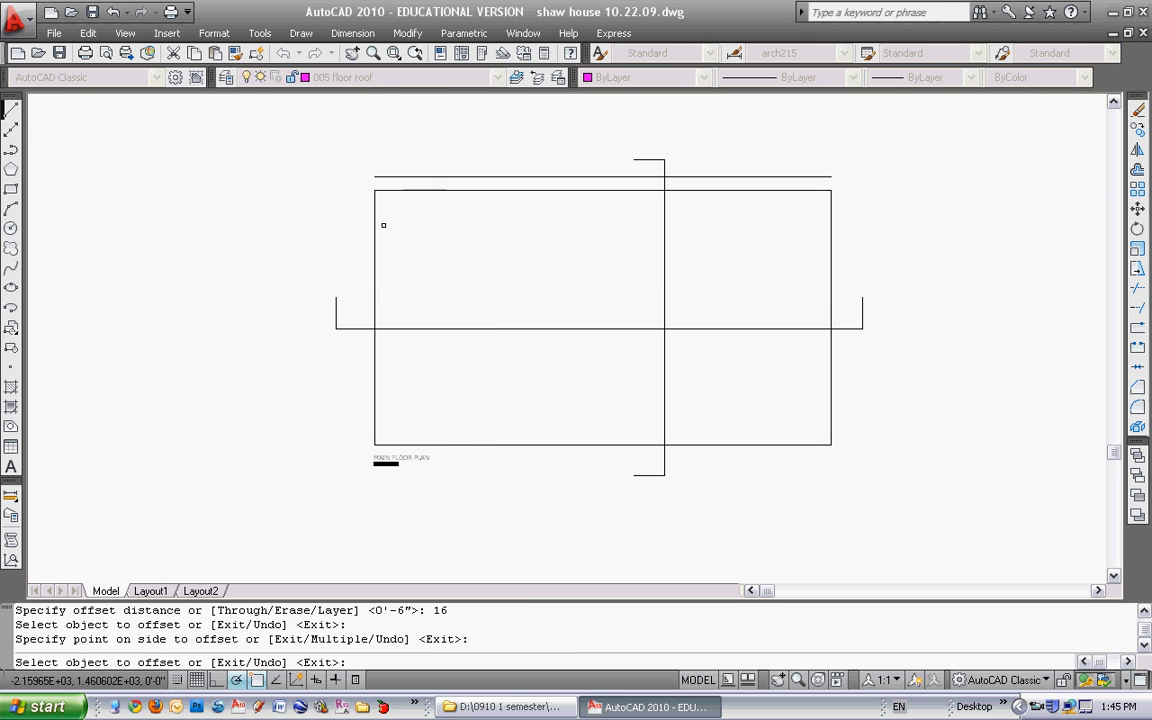
pyautogui.click(544, 520)
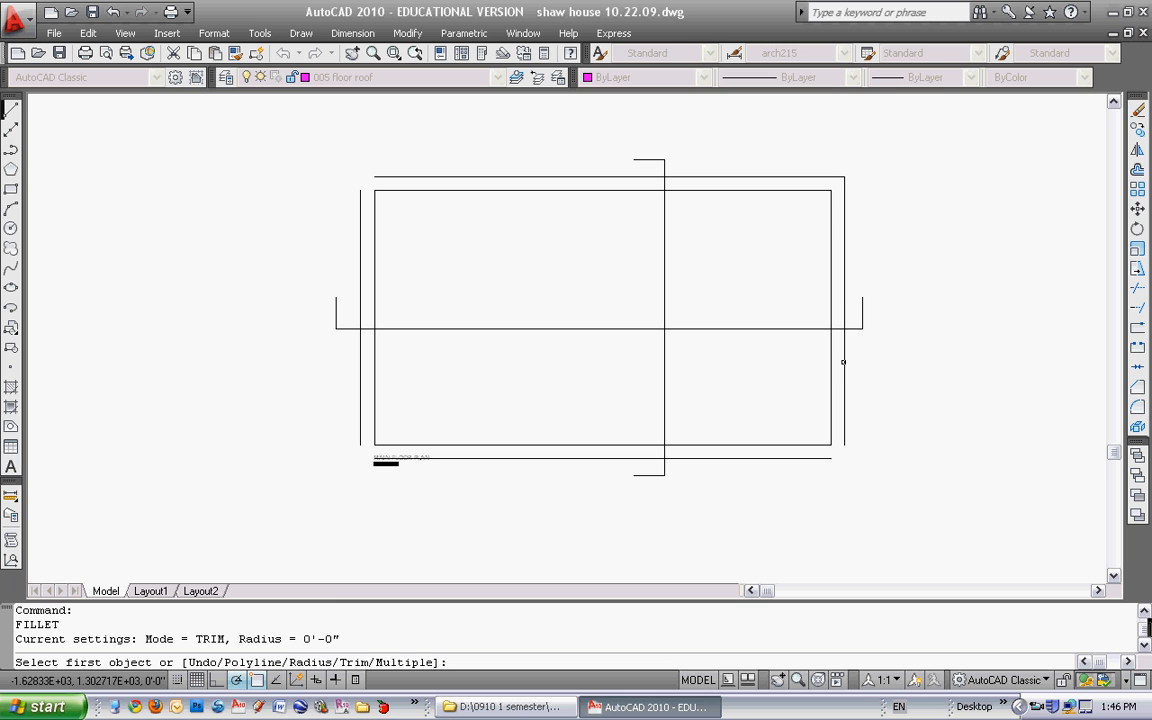
pyautogui.moveTo(426, 460)
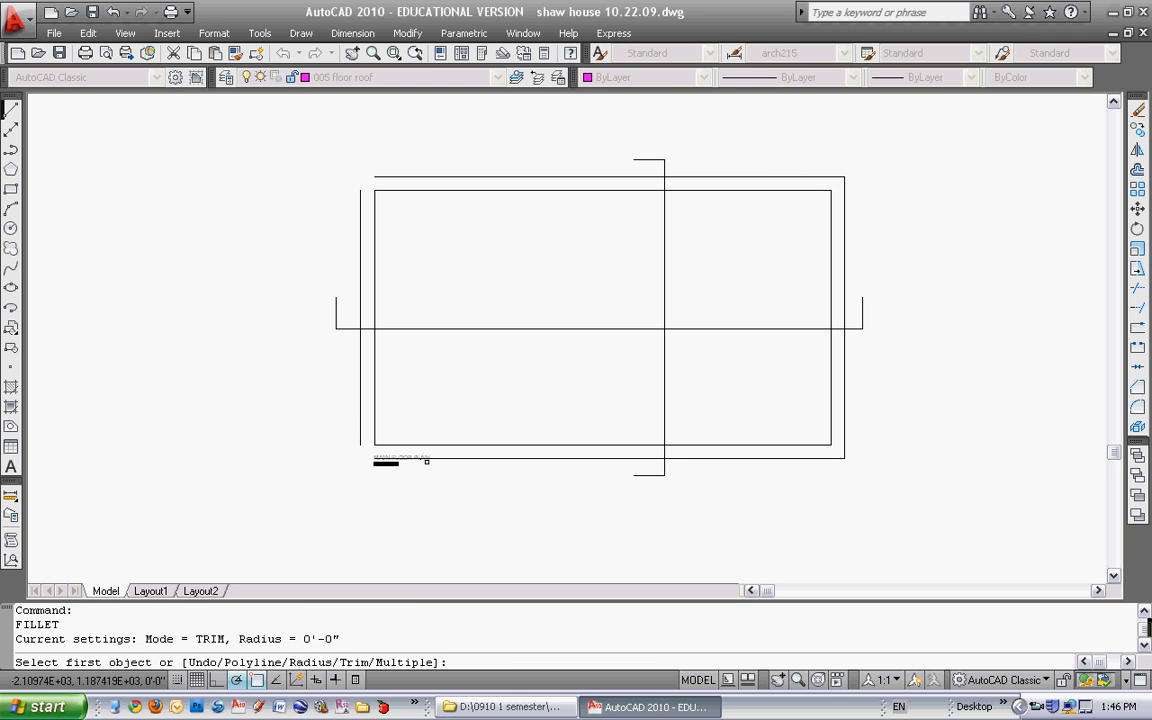
pyautogui.moveTo(360, 228)
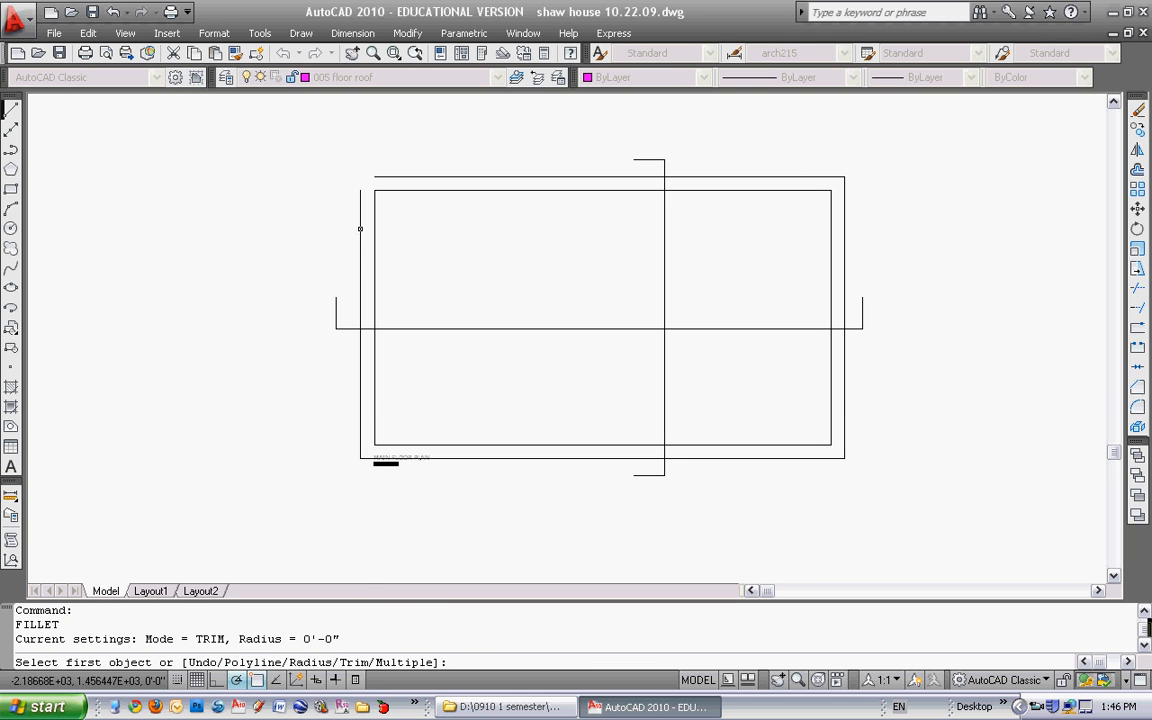
pyautogui.press('Escape')
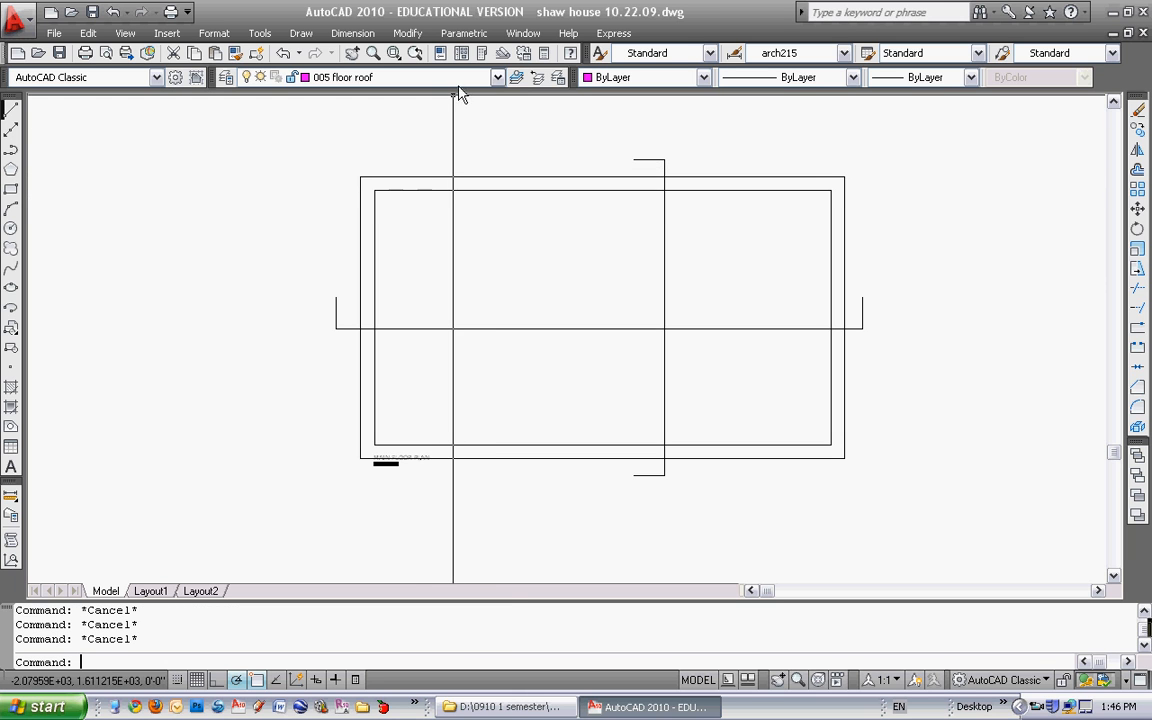
pyautogui.moveTo(322, 136)
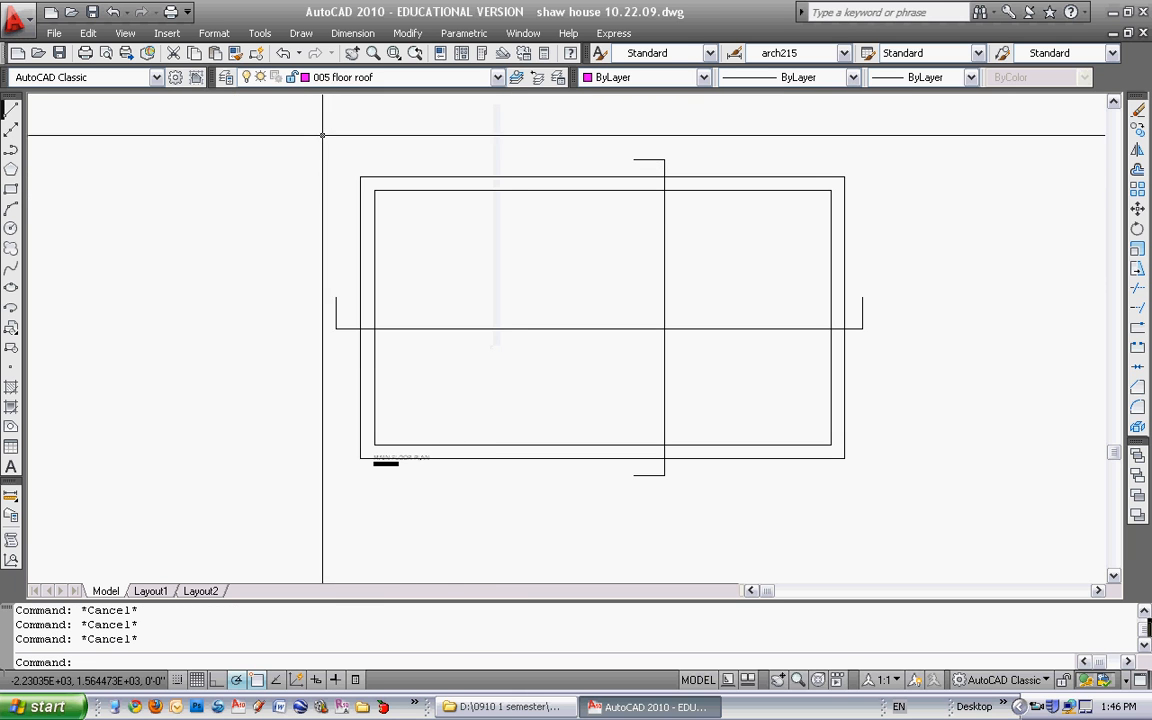
# - Move the inner wall rectangle to layer 005 hidden and erase the stray lines
pyautogui.click(432, 244)
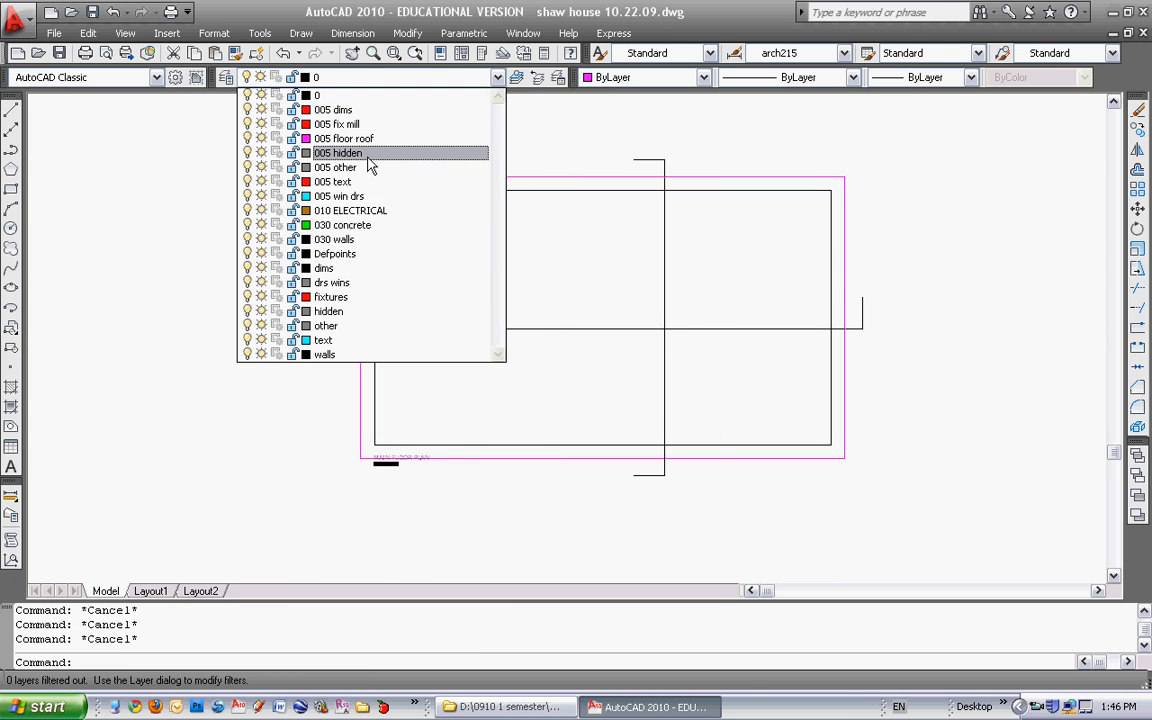
pyautogui.click(338, 152)
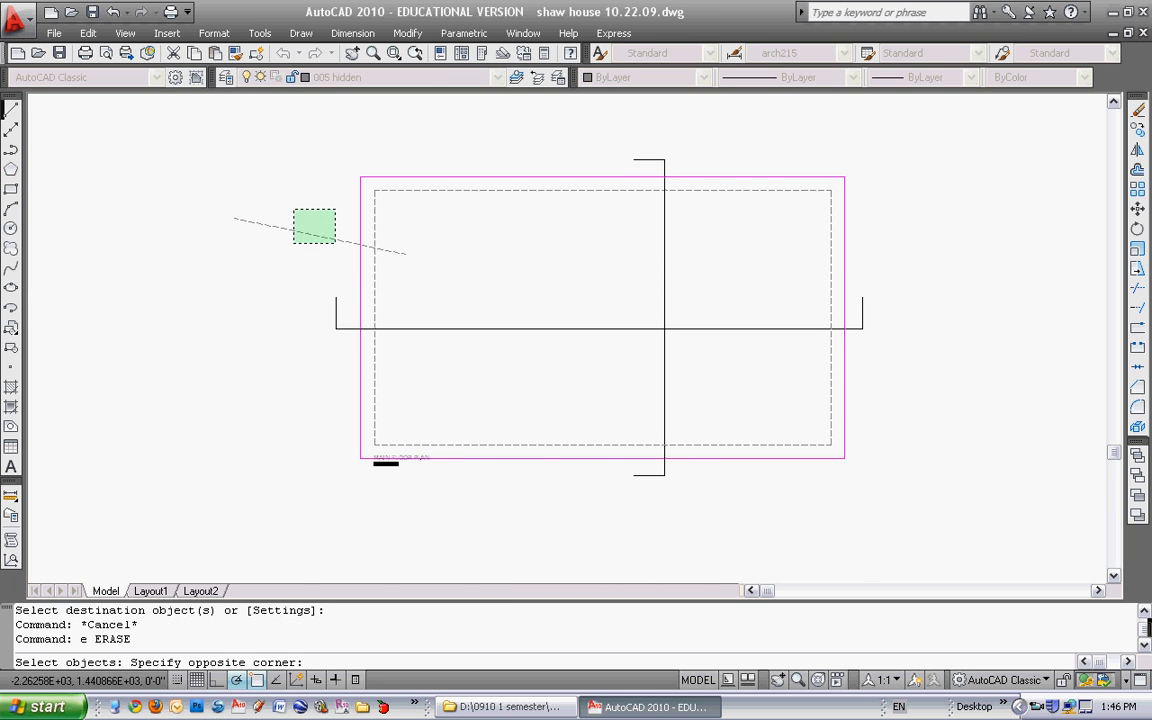
pyautogui.press('Escape')
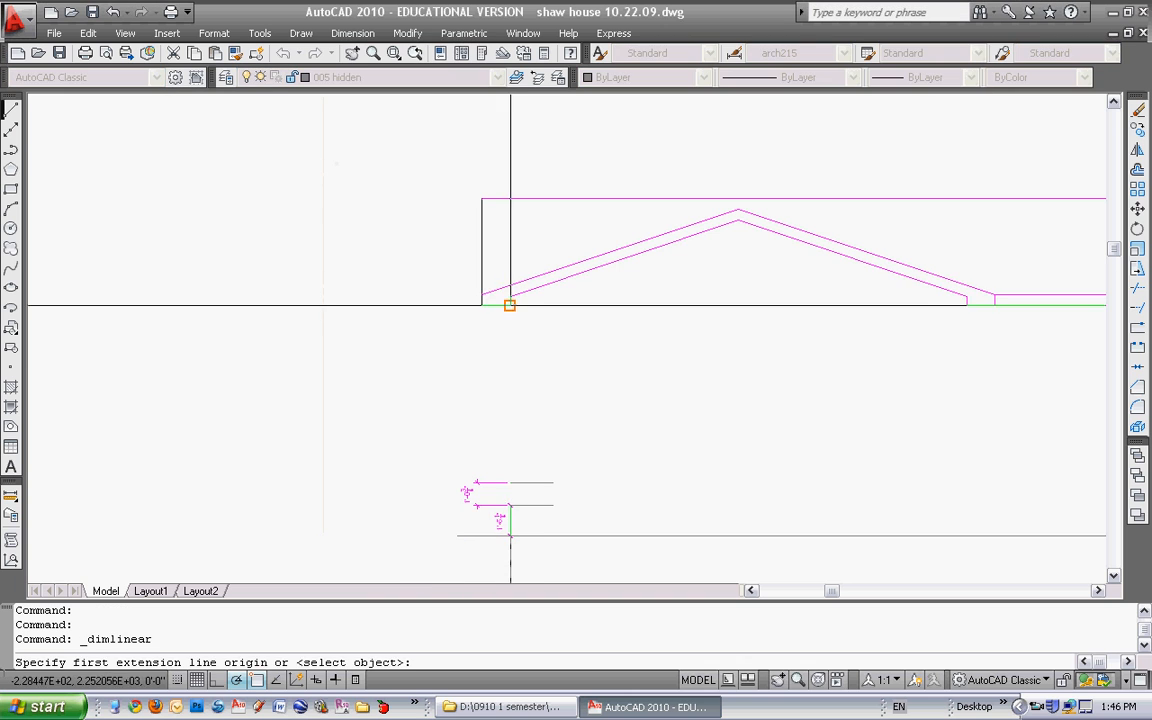
pyautogui.click(690, 388)
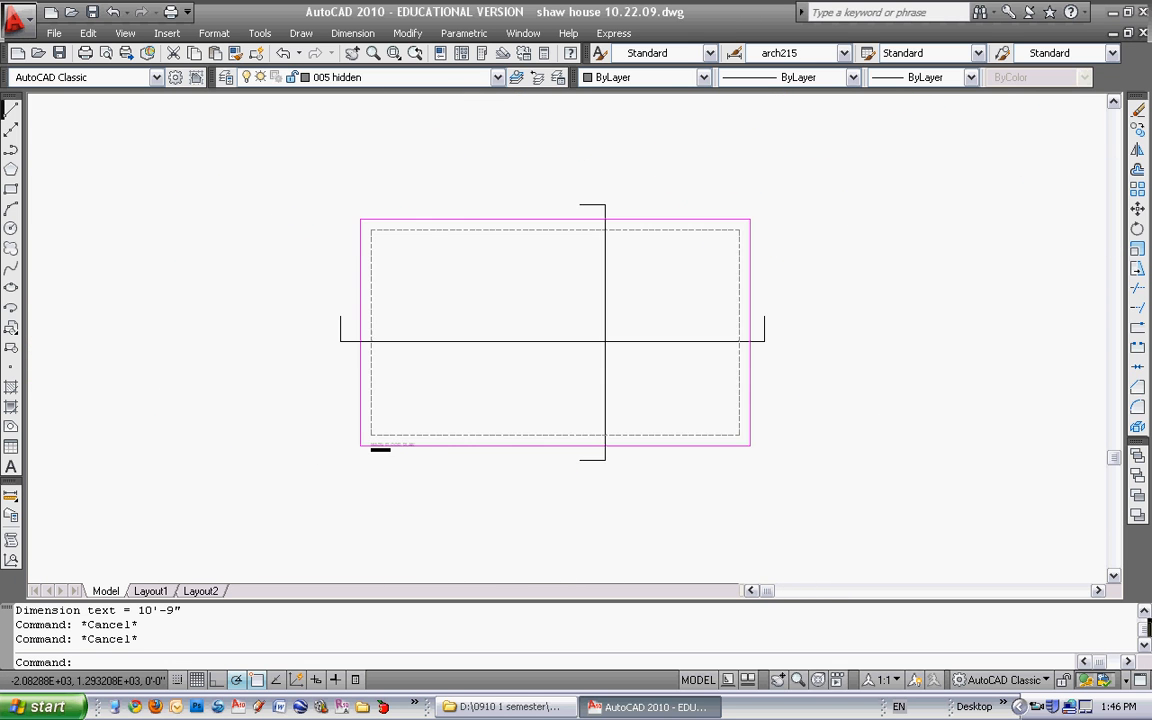
pyautogui.write('1')
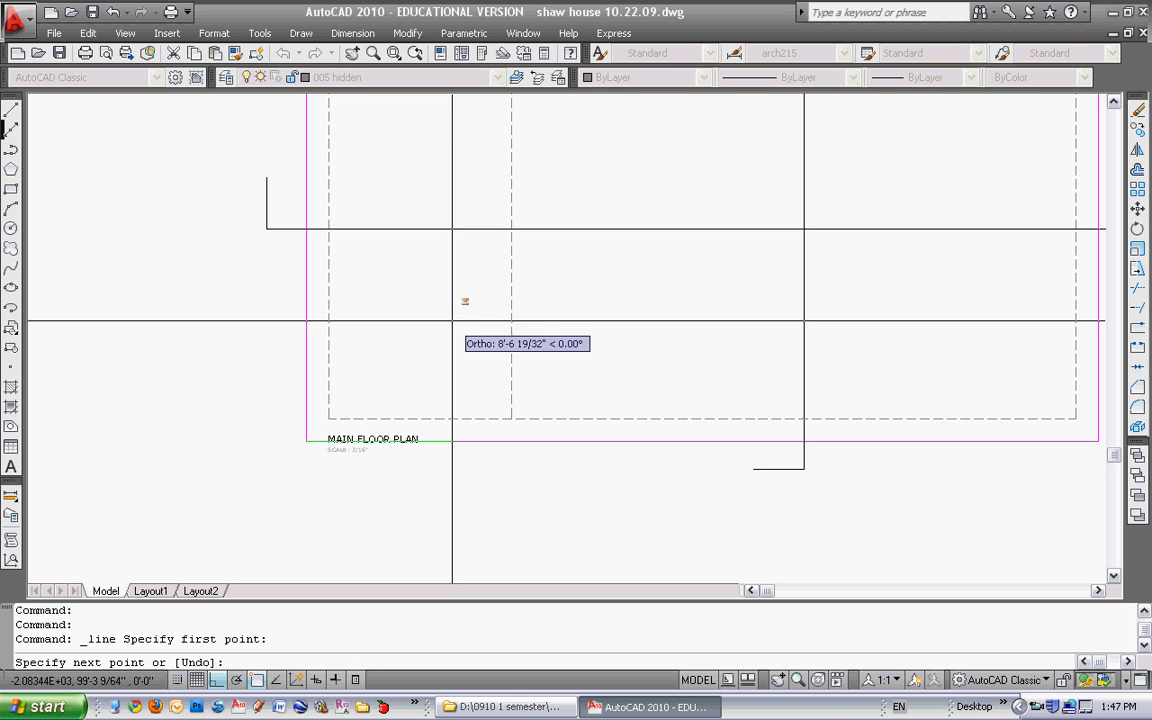
pyautogui.write('@120<45')
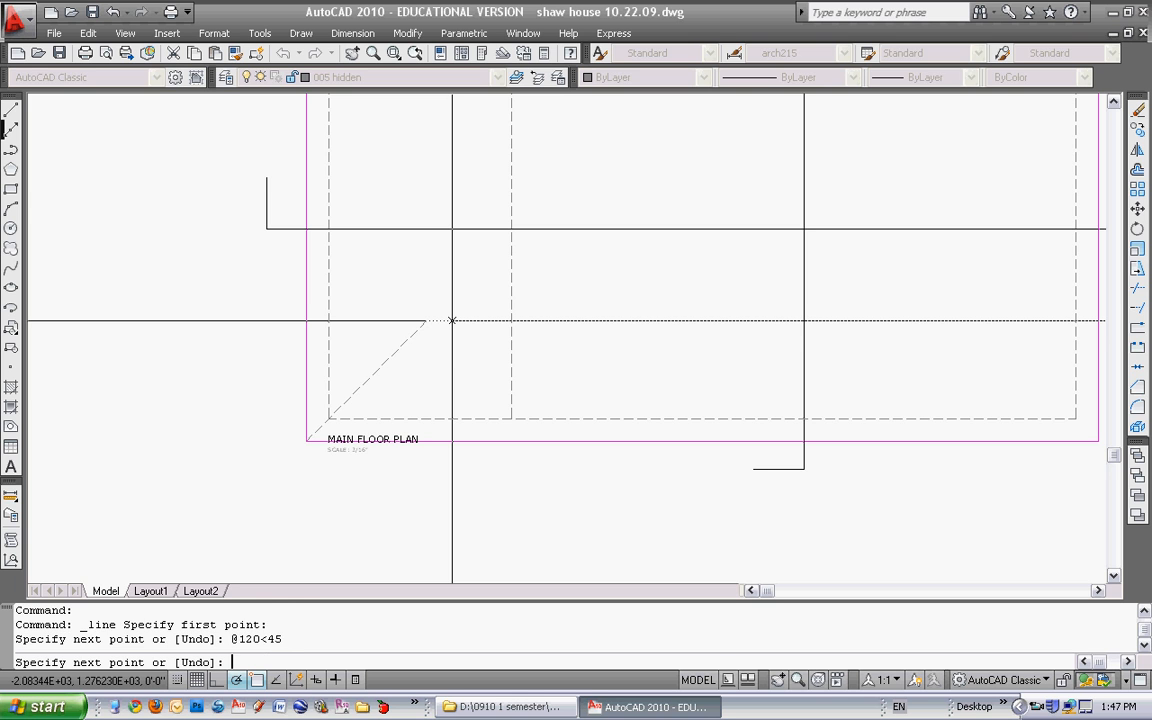
pyautogui.press('Escape')
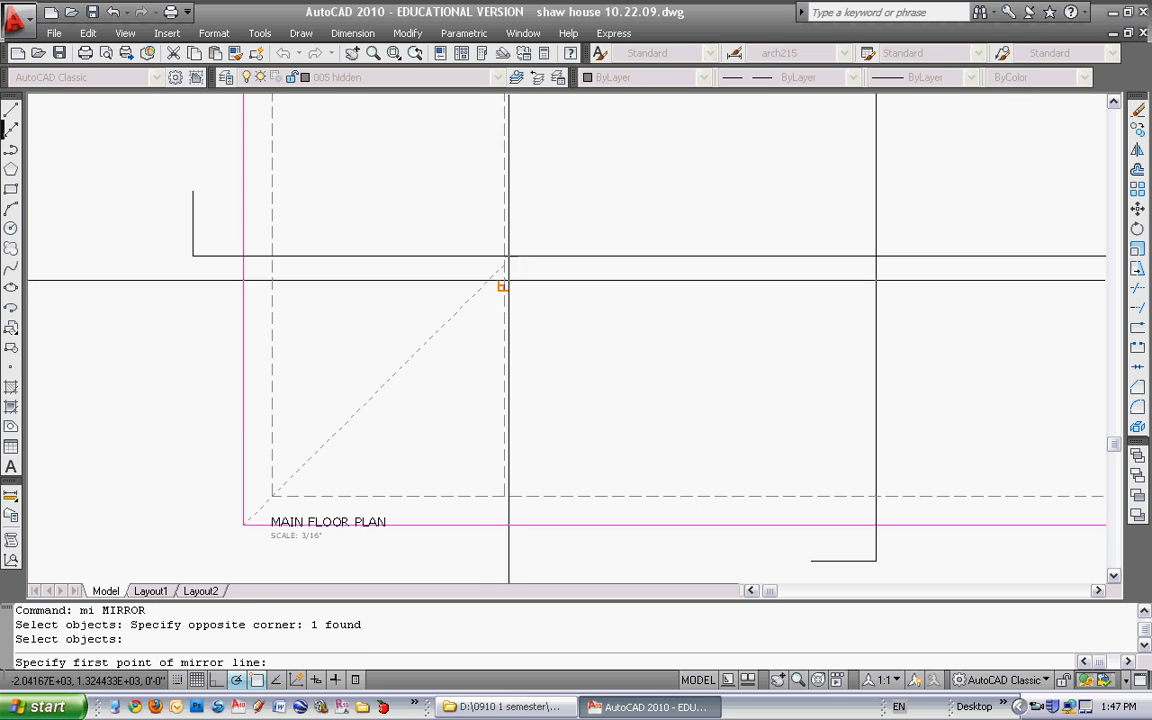
pyautogui.click(504, 286)
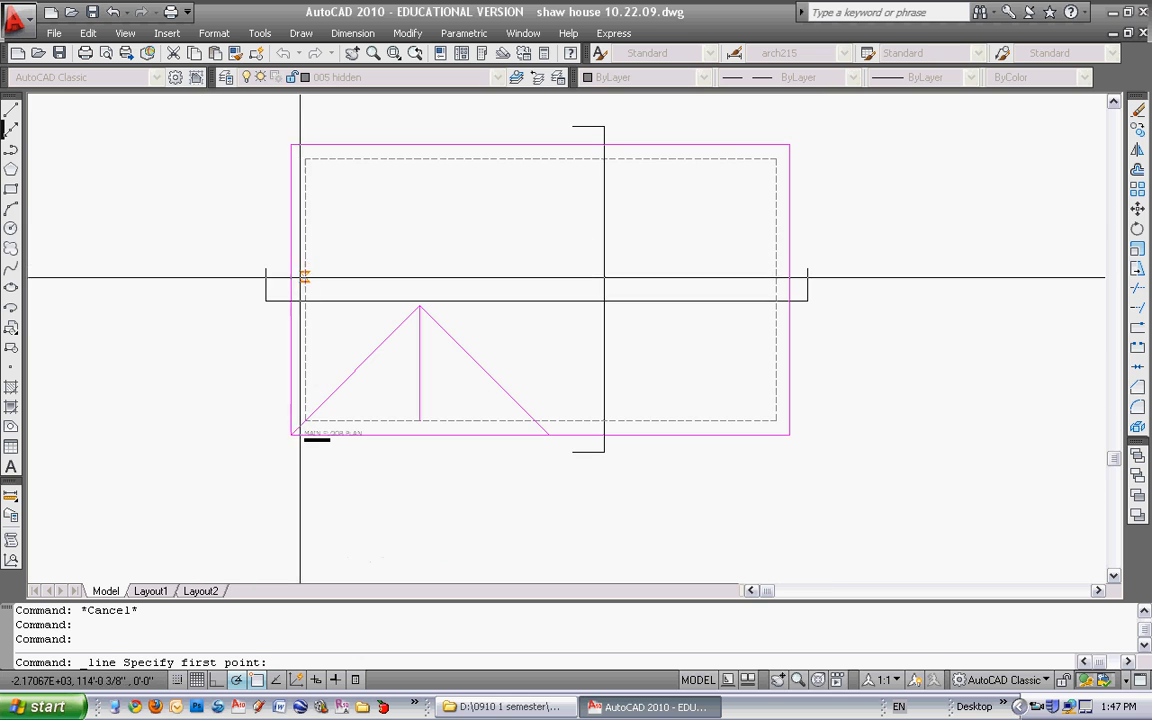
# - Adjust the hip lines against the roof outline and move the view toward the elevation
pyautogui.click(790, 290)
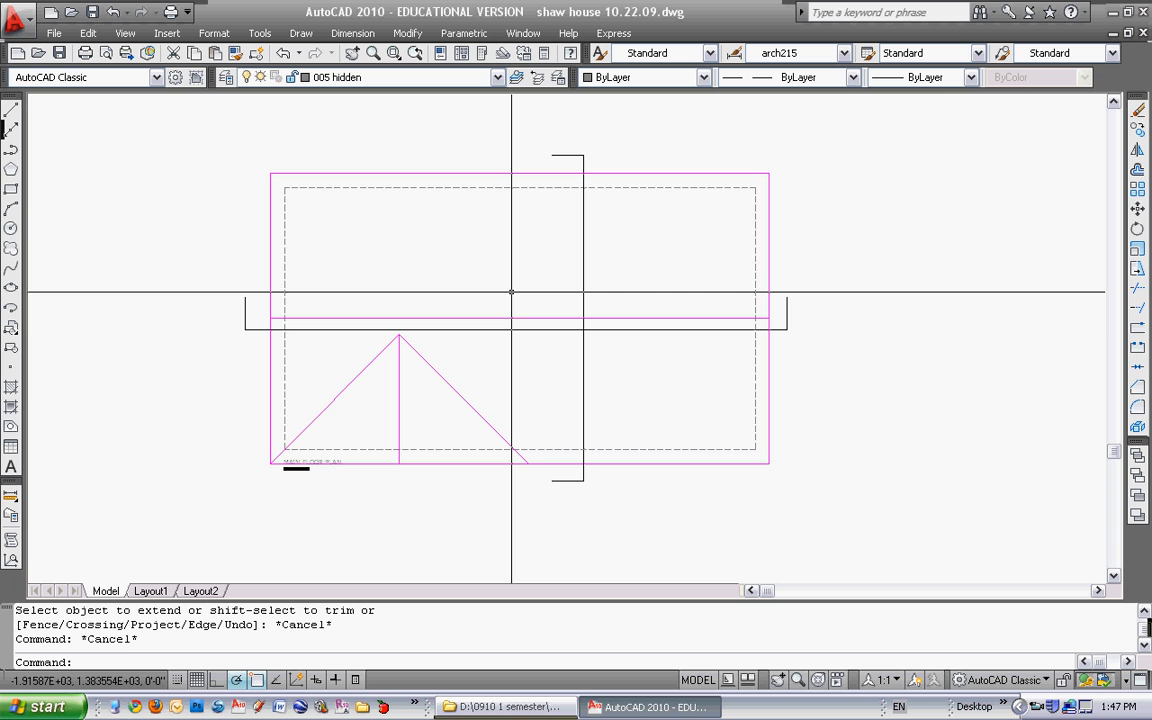
pyautogui.scroll(-3)
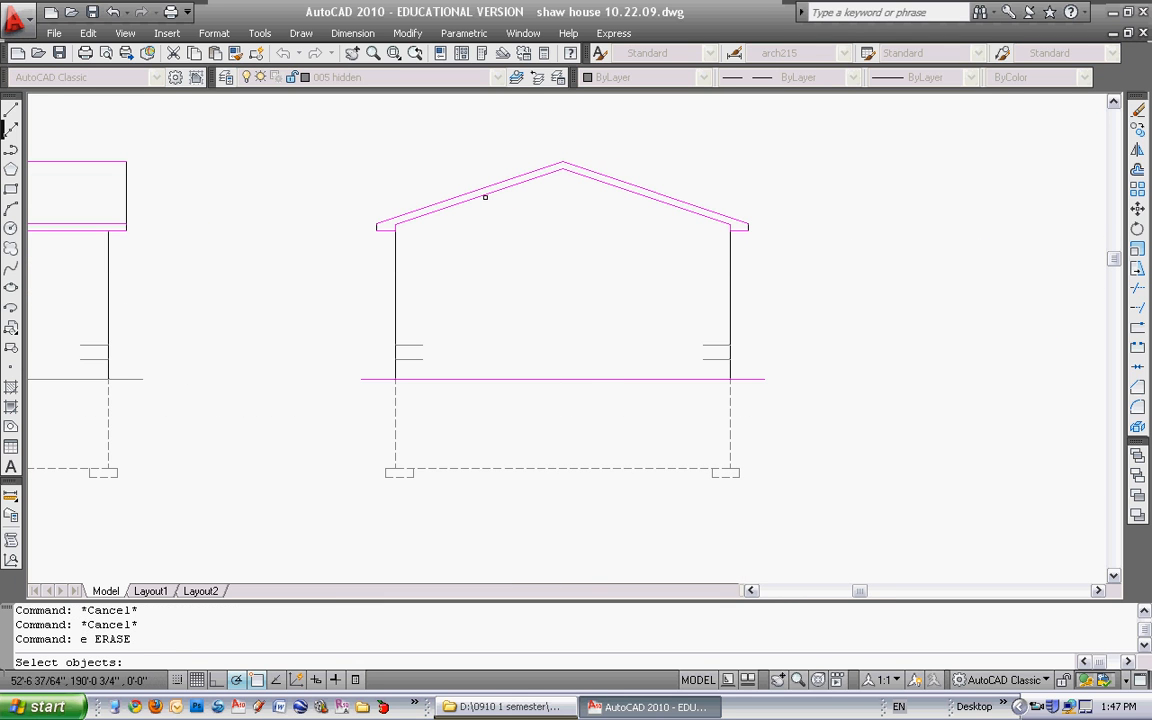
# - Erase the old roof lines, measure the overhang, and mirror the offset slope about the ridge peak
pyautogui.click(696, 208)
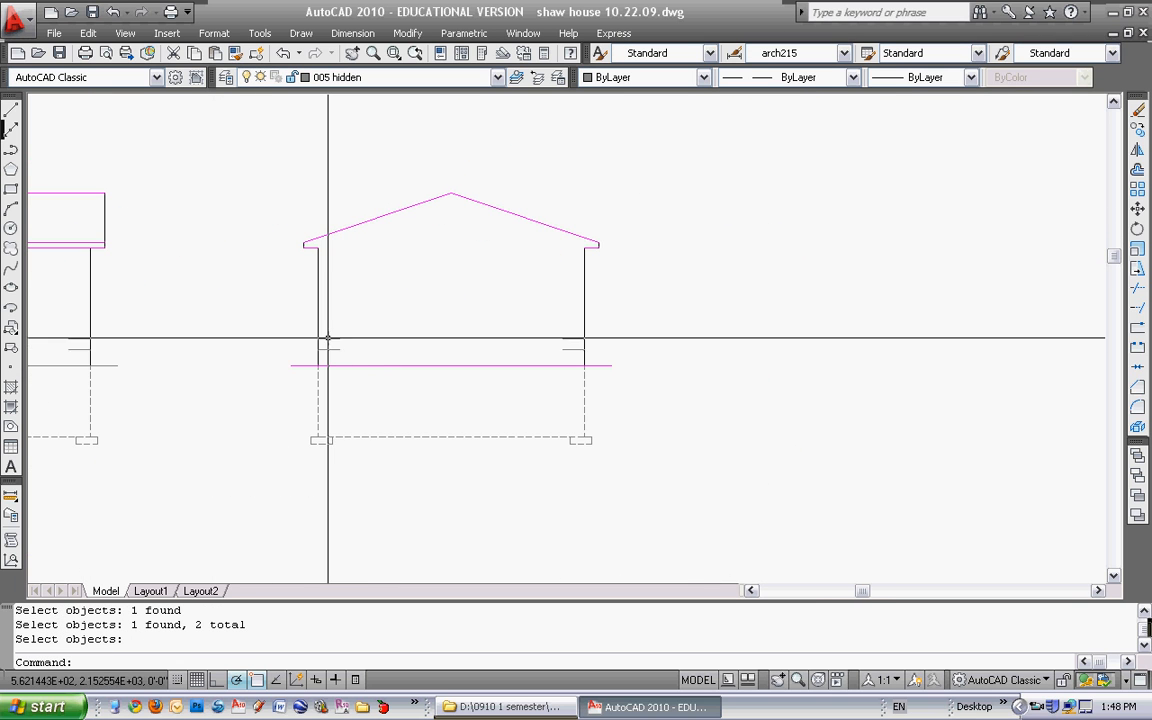
pyautogui.moveTo(356, 340)
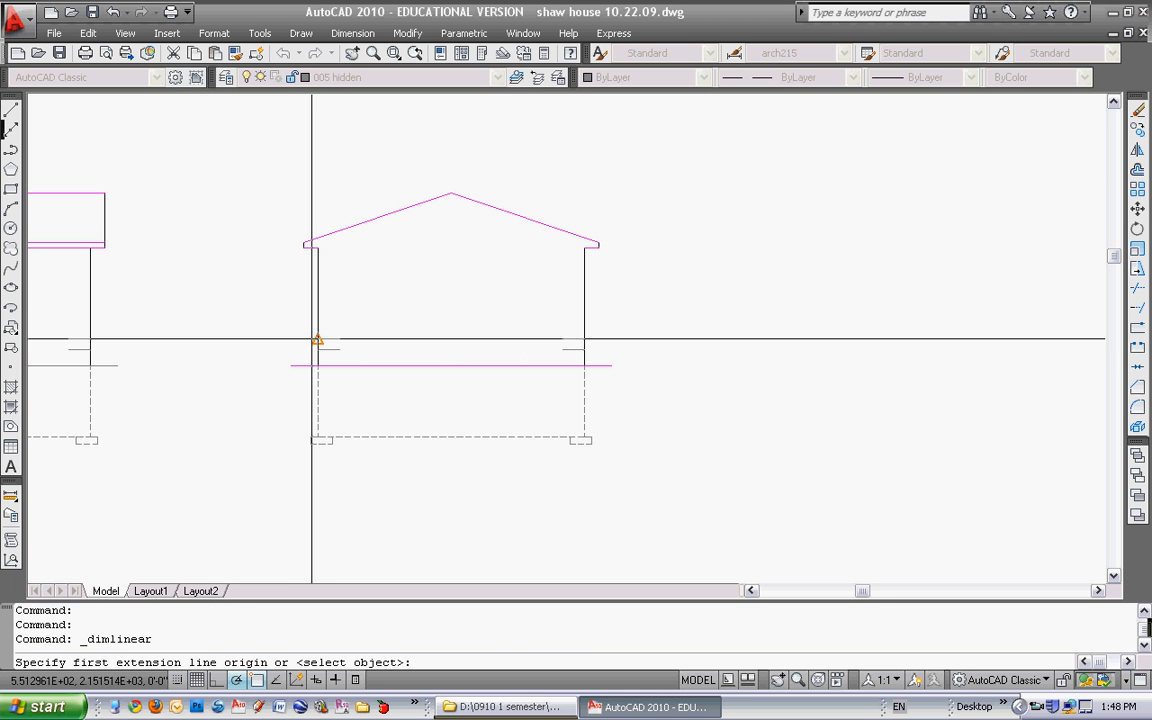
pyautogui.click(316, 340)
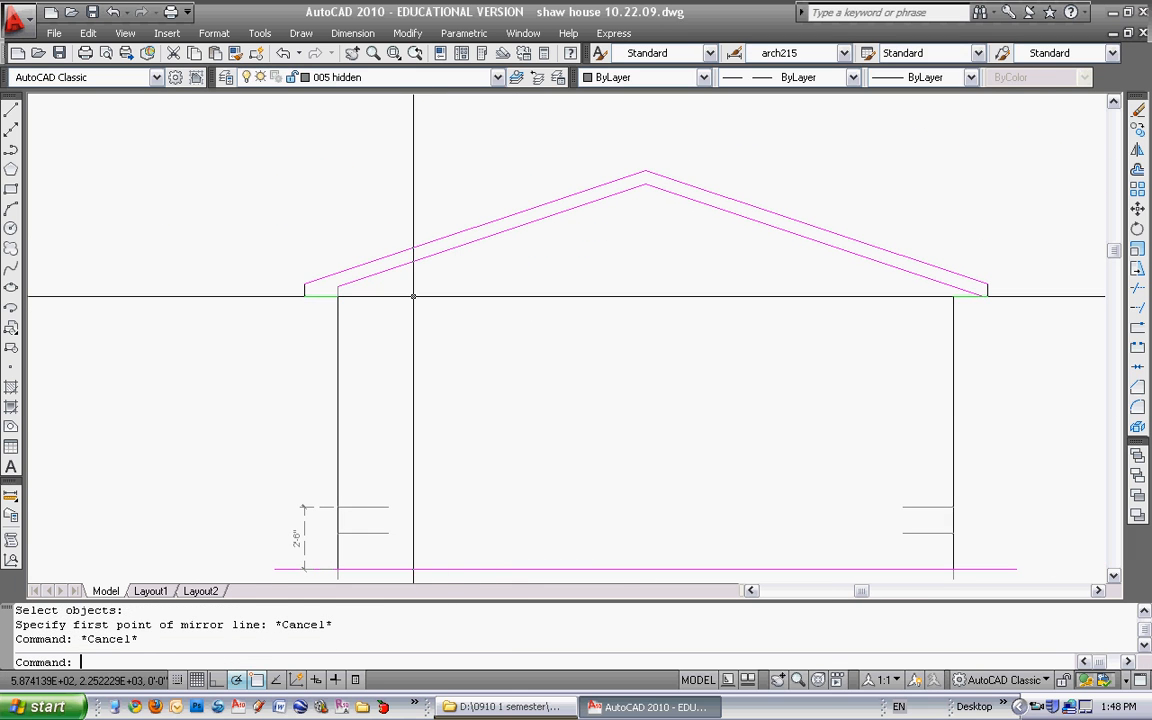
pyautogui.click(644, 184)
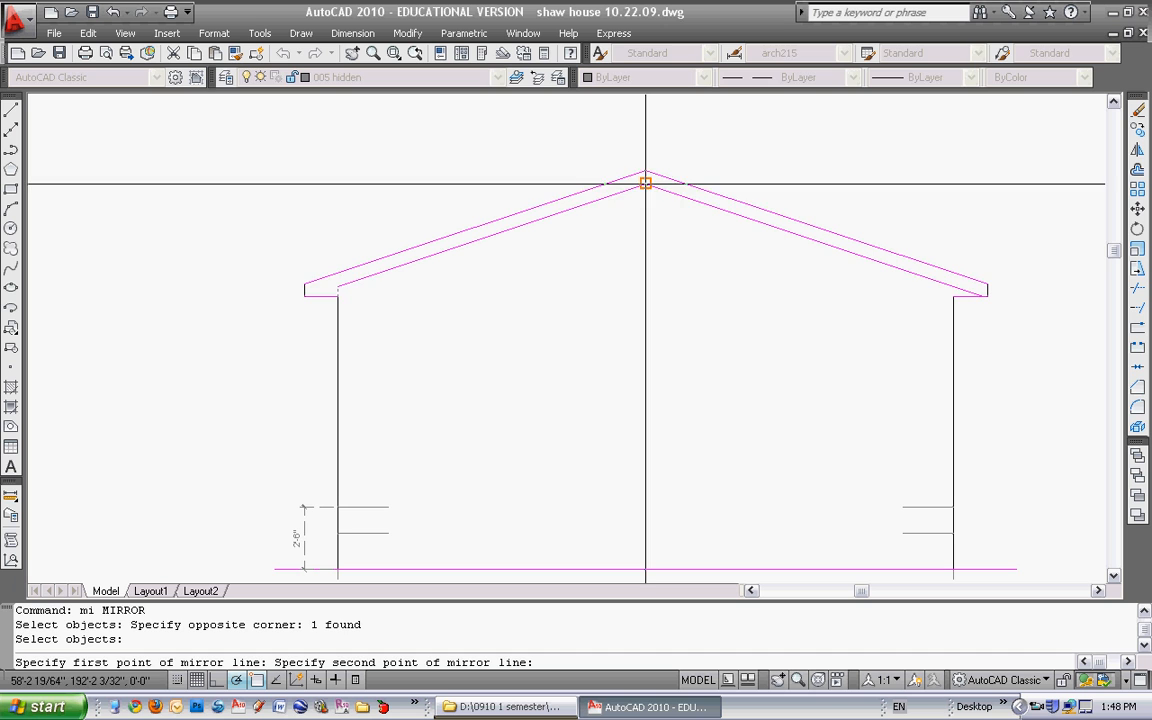